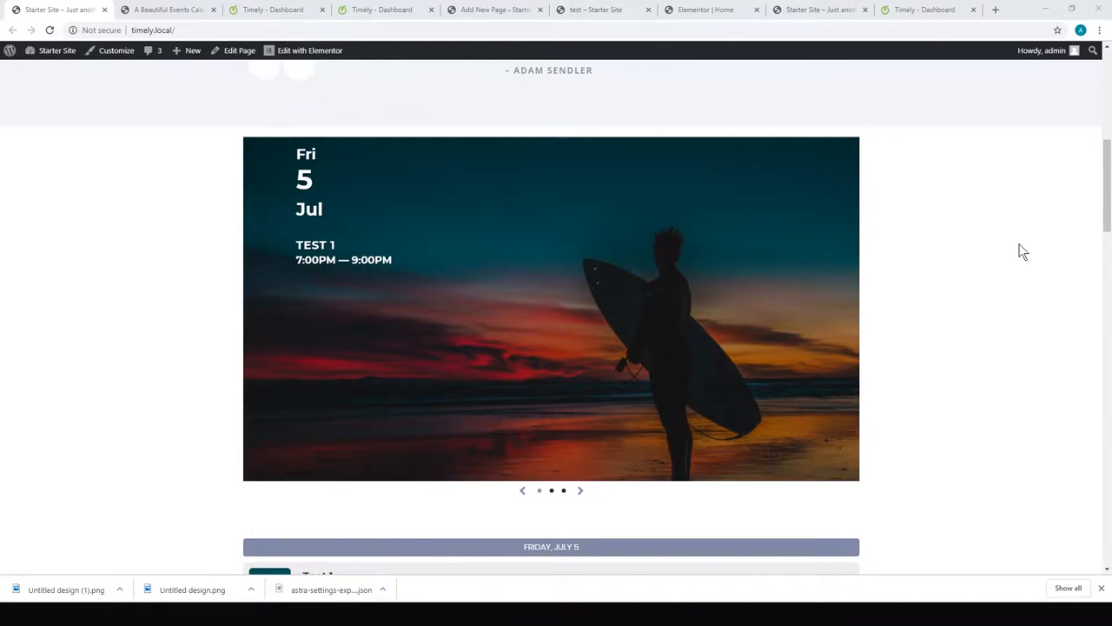
mouse_move(1003, 267)
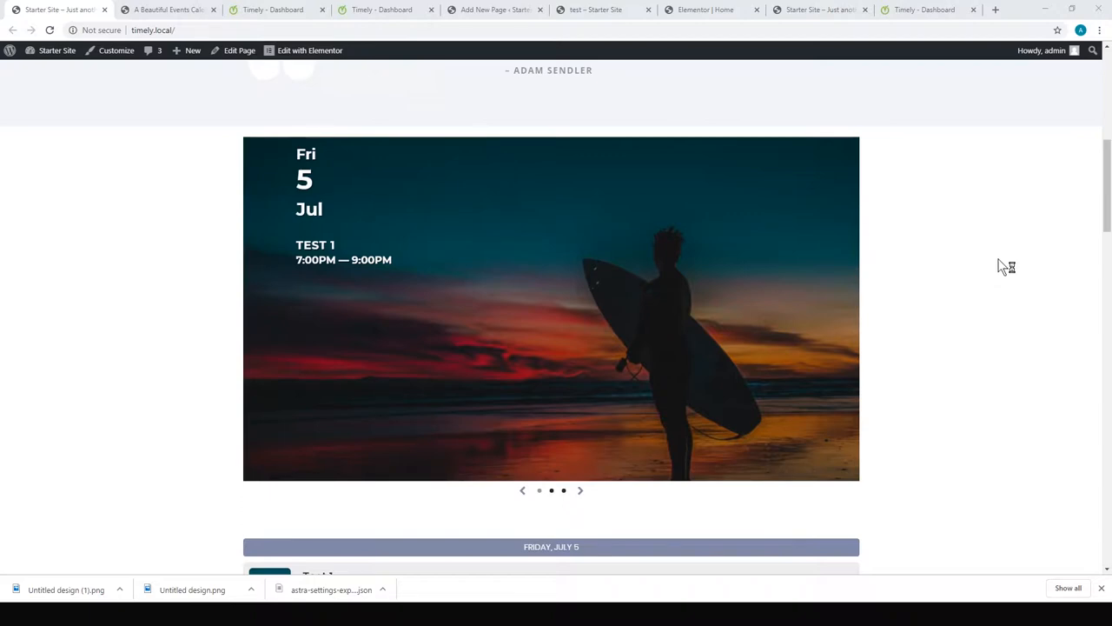
mouse_move(1001, 266)
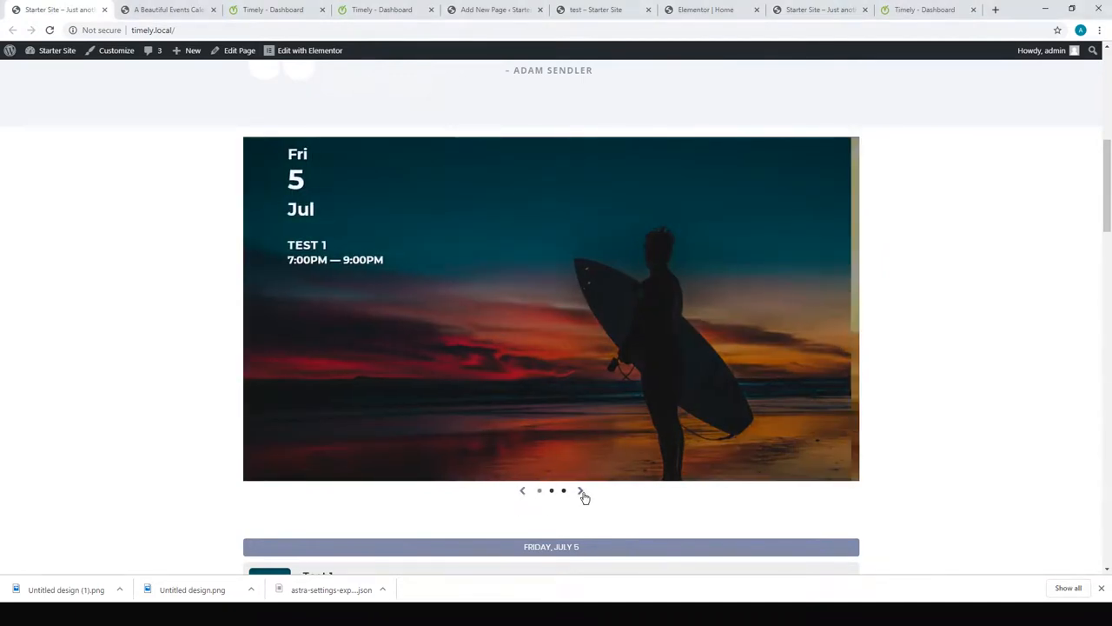
- Browse the calendar's view options list, then switch to the time.ly homepage
scroll("down", 3)
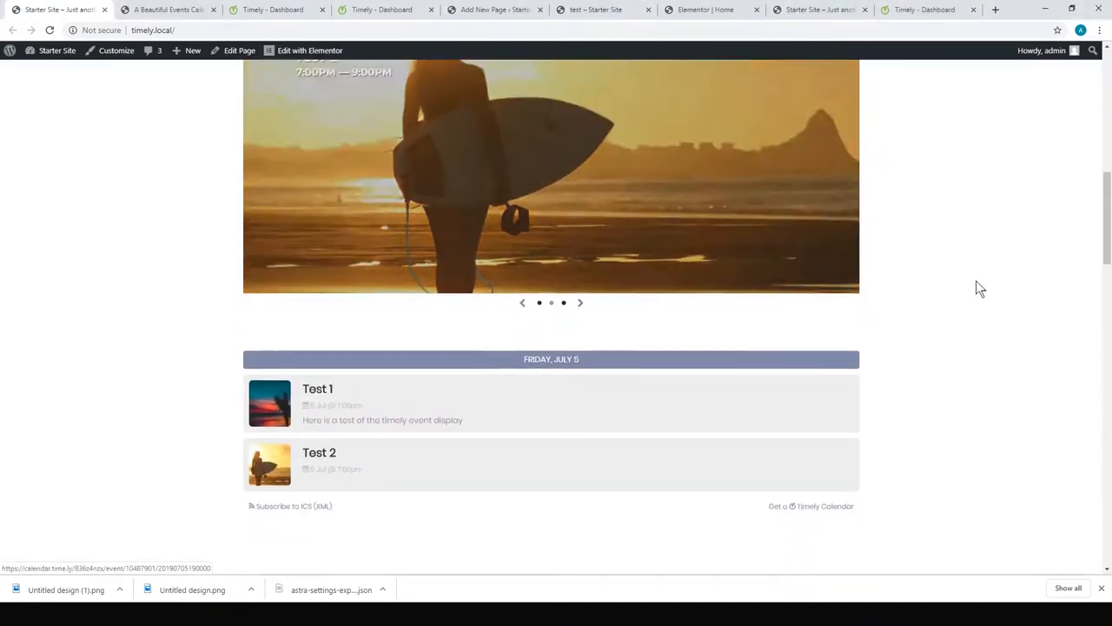
scroll("down", 3)
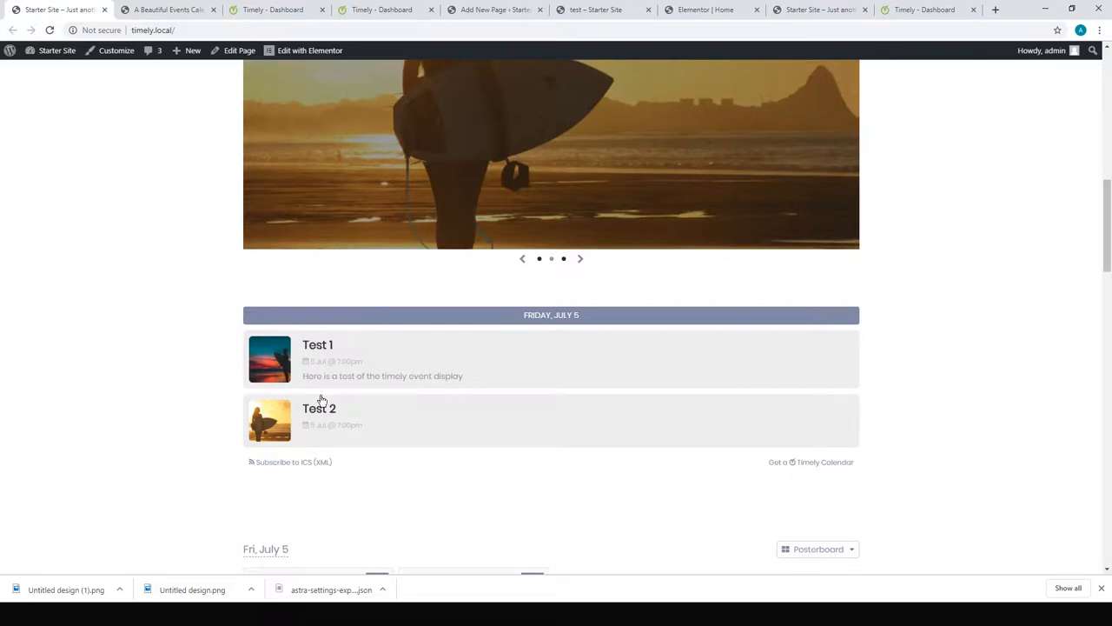
scroll("down", 3)
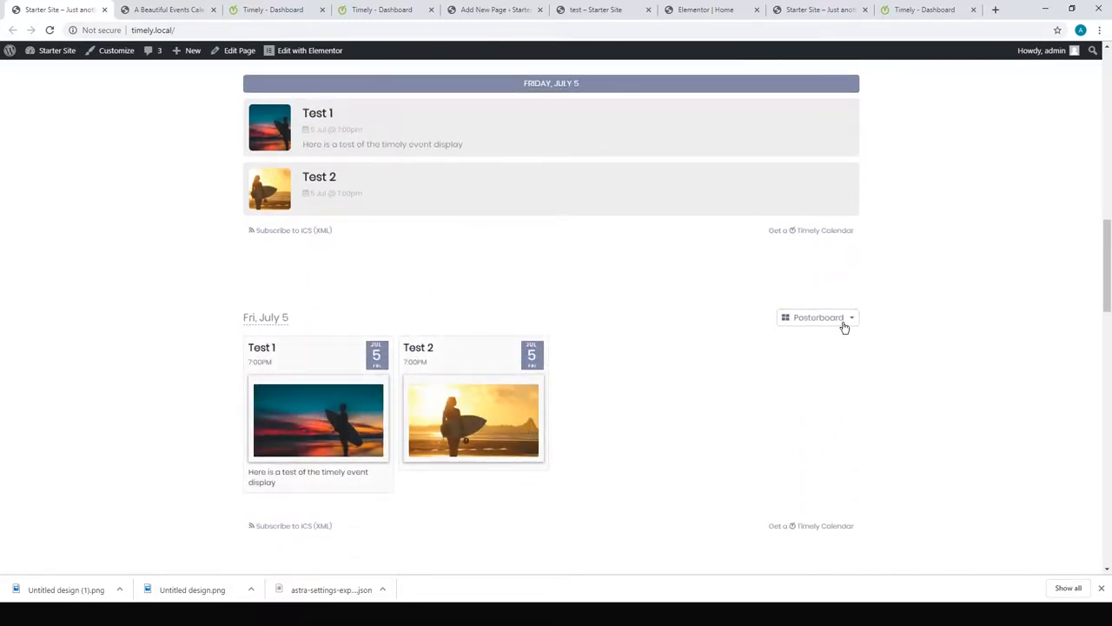
left_click(817, 317)
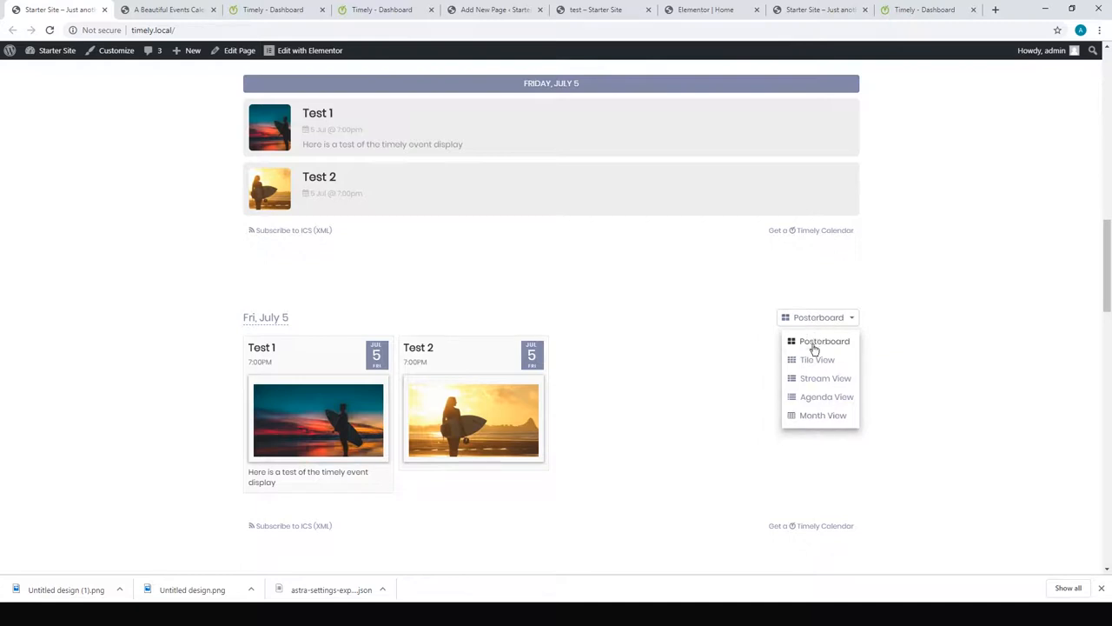
mouse_move(641, 410)
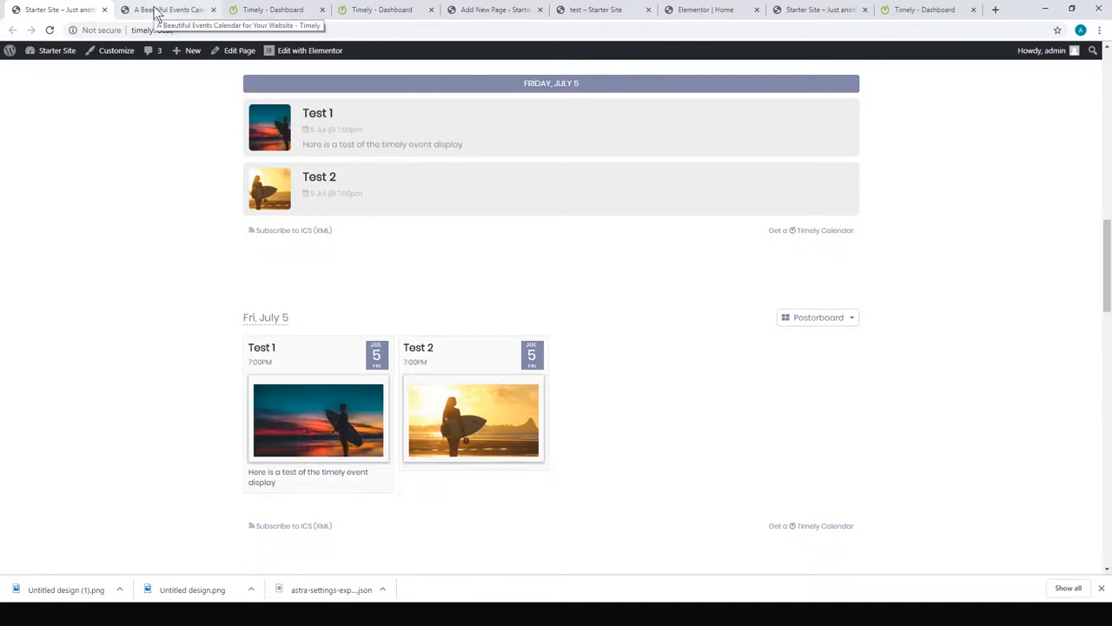
left_click(169, 9)
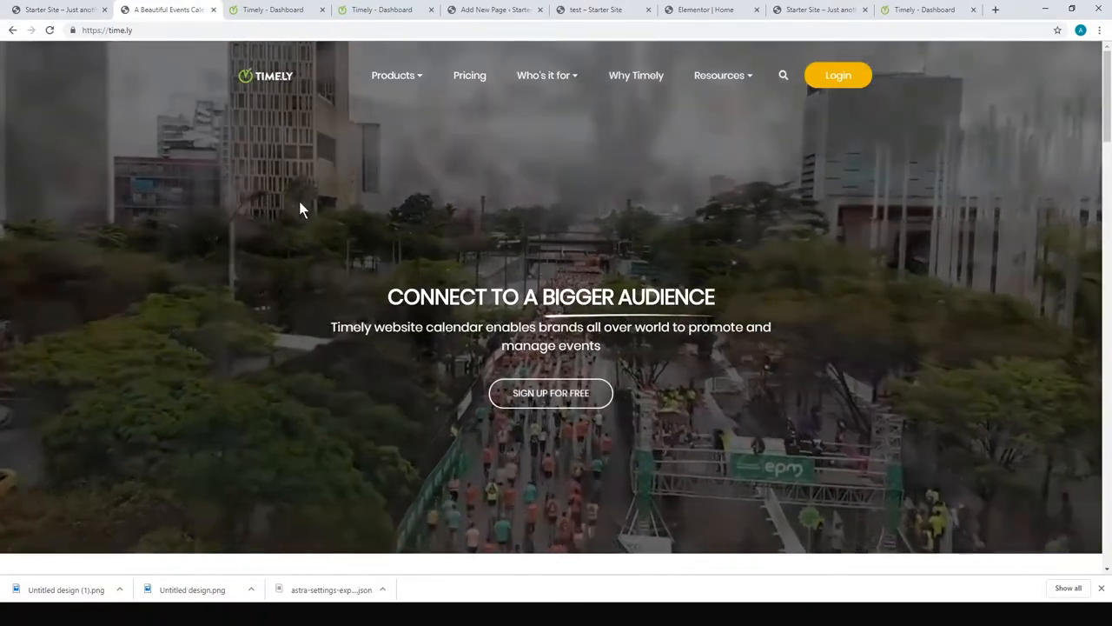
- Switch to the Timely dashboard and scroll through the published Test 1 and Test 2 events
left_click(274, 10)
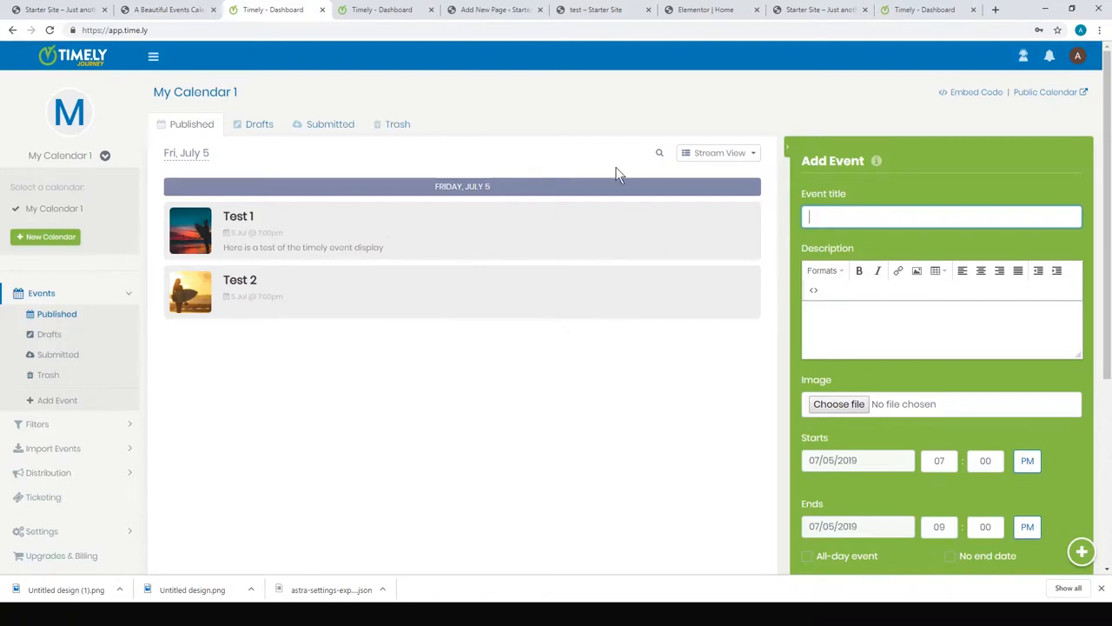
mouse_move(898, 270)
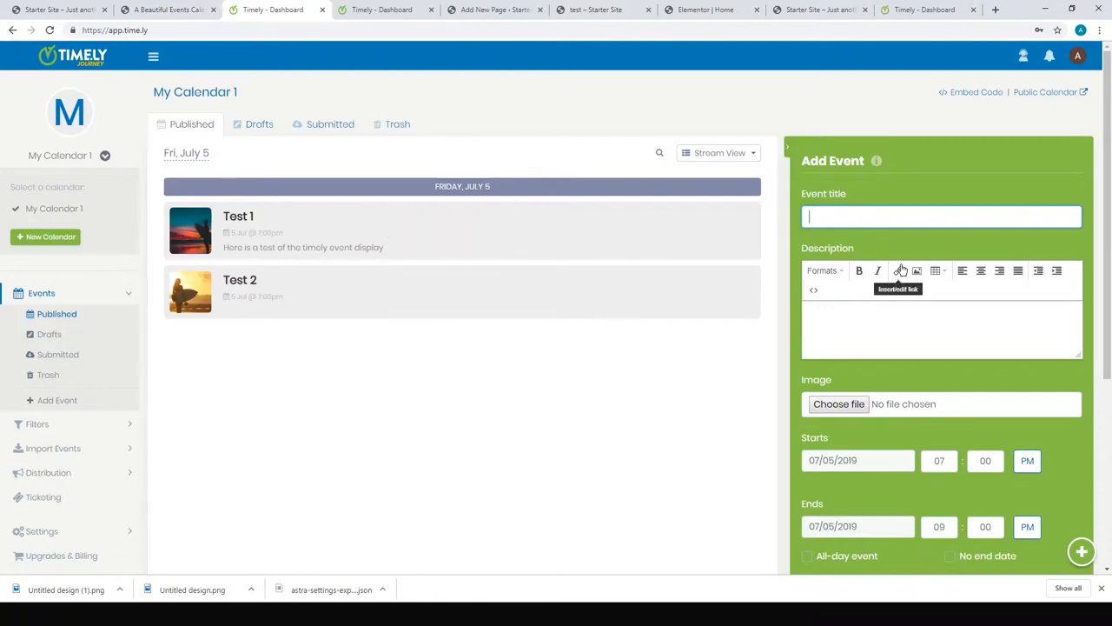
scroll("down", 3)
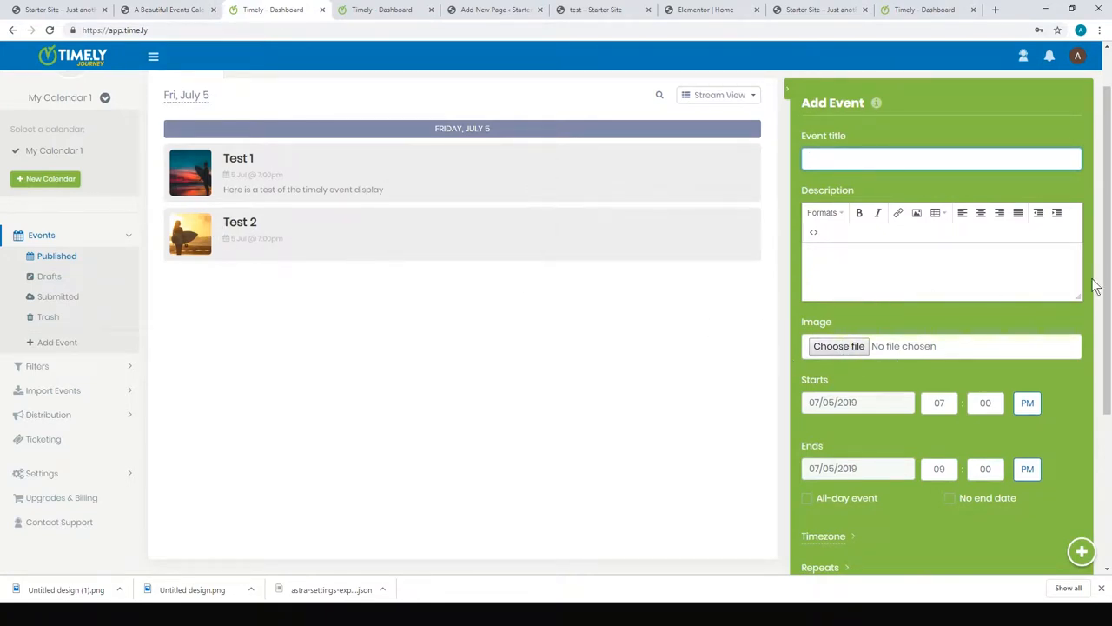
scroll("down", 3)
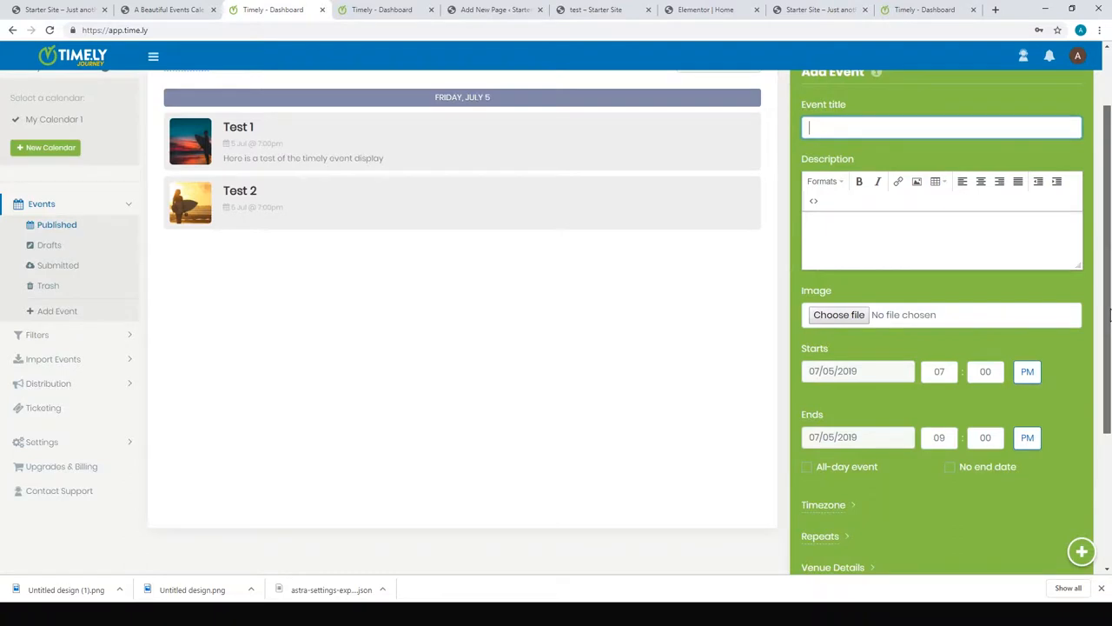
scroll("down", 3)
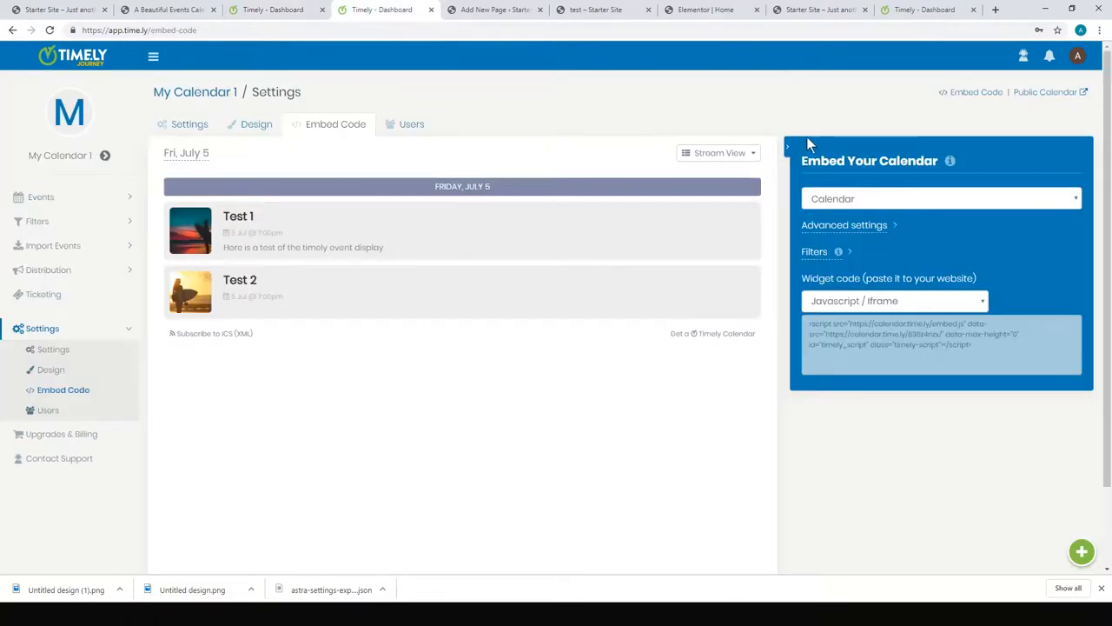
mouse_move(52, 349)
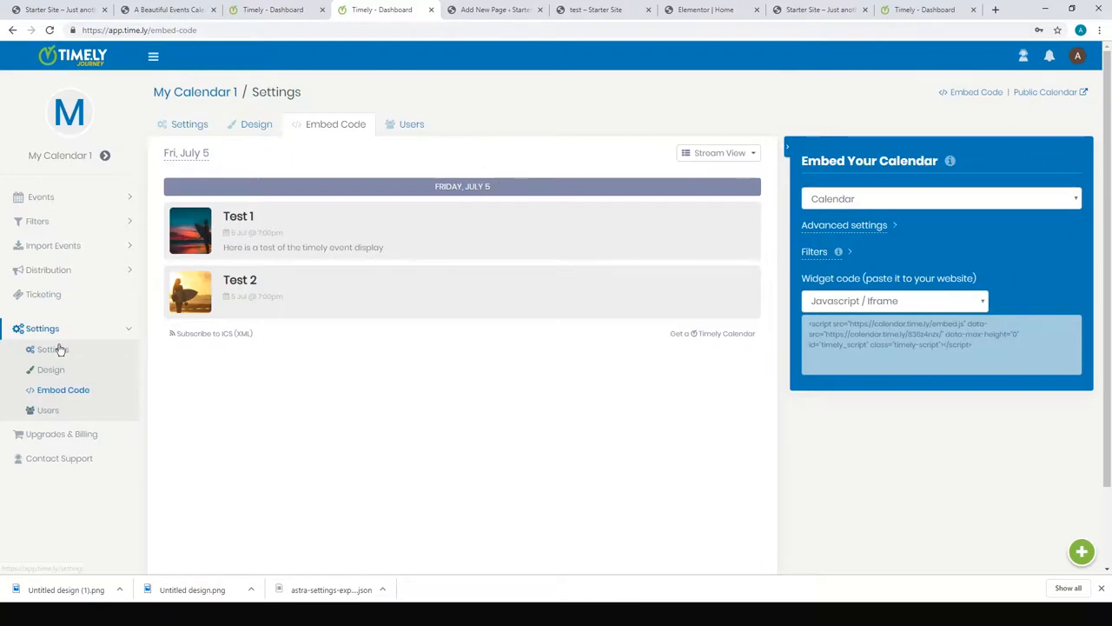
mouse_move(404, 280)
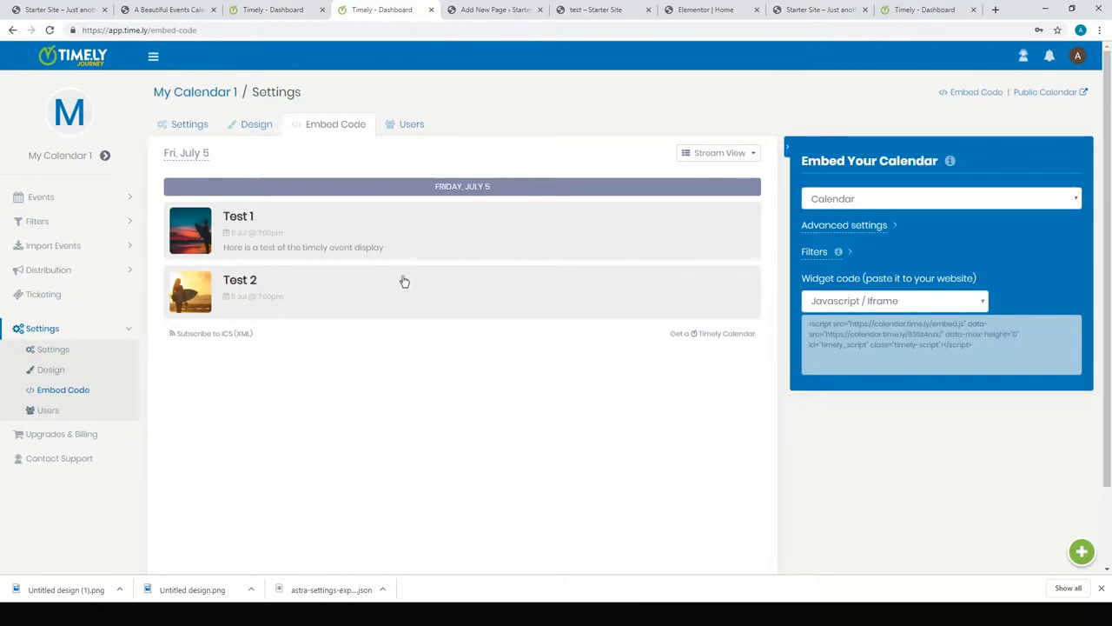
- Try the Slider embed type, then set the embed type back to Calendar
left_click(941, 199)
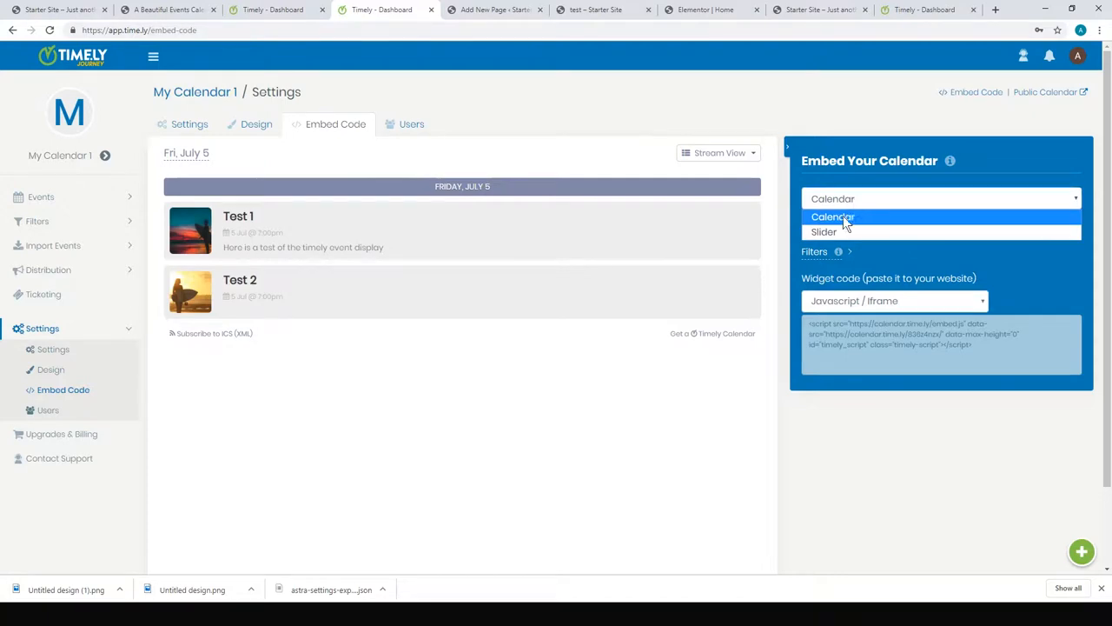
left_click(823, 232)
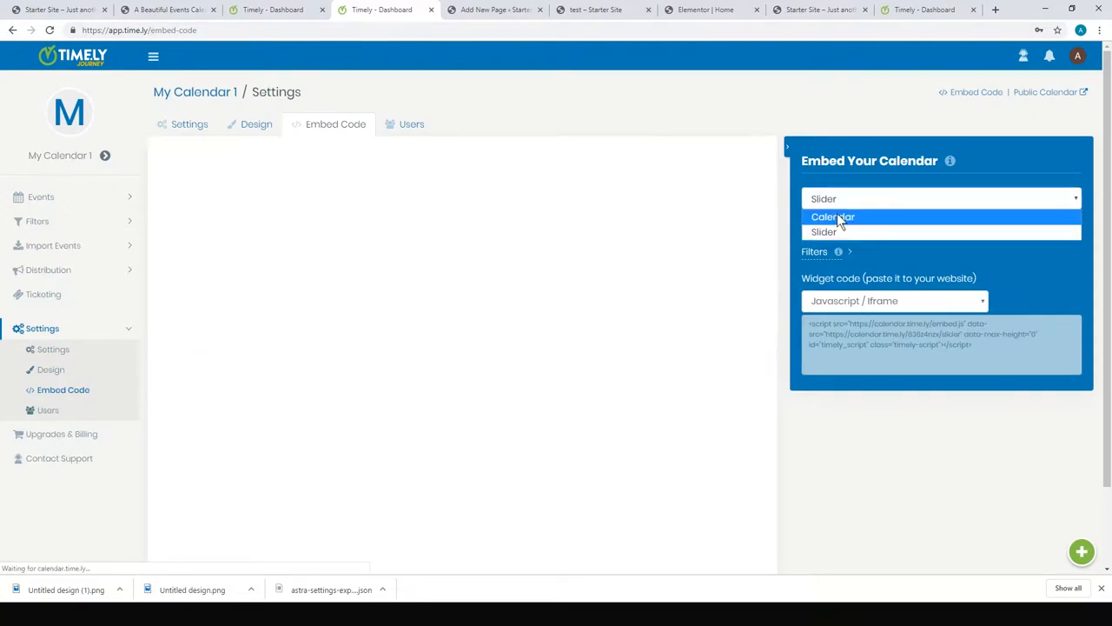
left_click(832, 216)
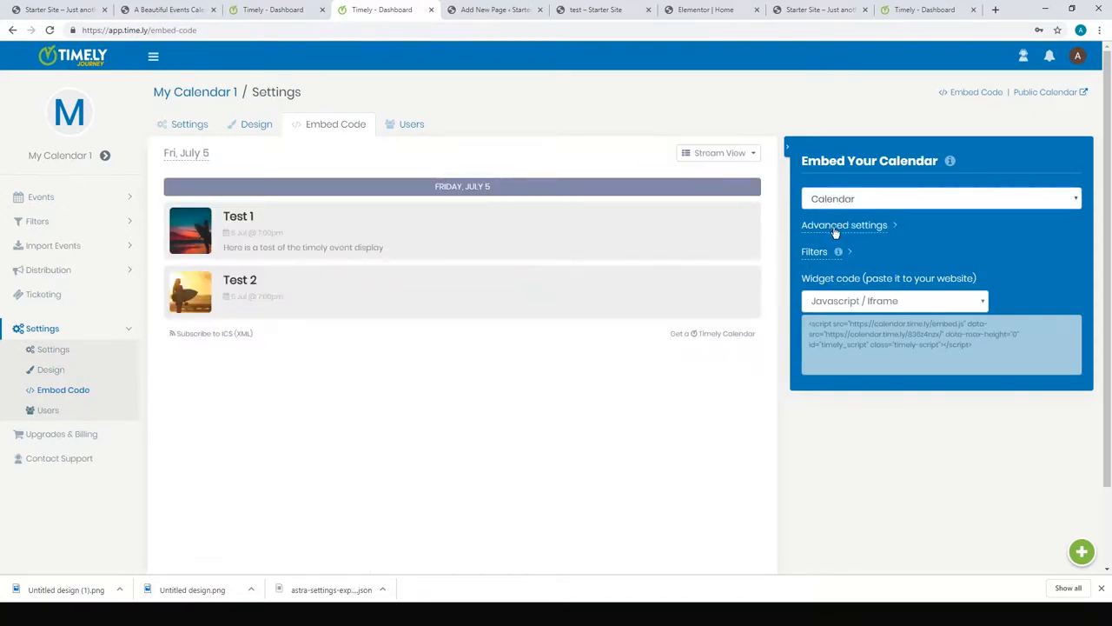
- Review the advanced date range and default view options, then select the widget embed code
left_click(844, 225)
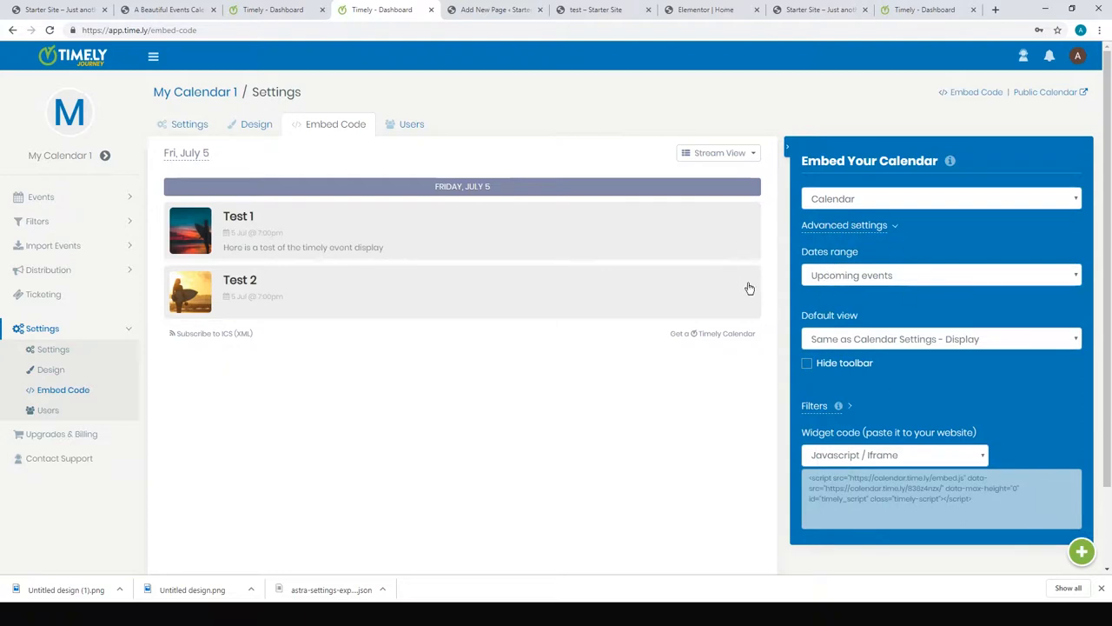
left_click(941, 274)
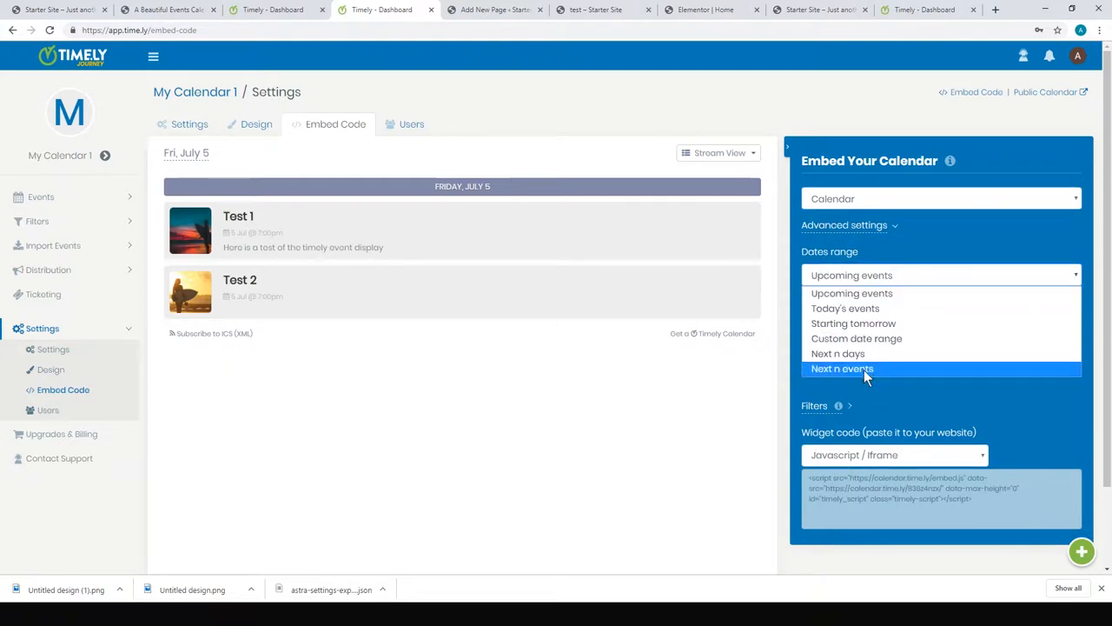
mouse_move(886, 309)
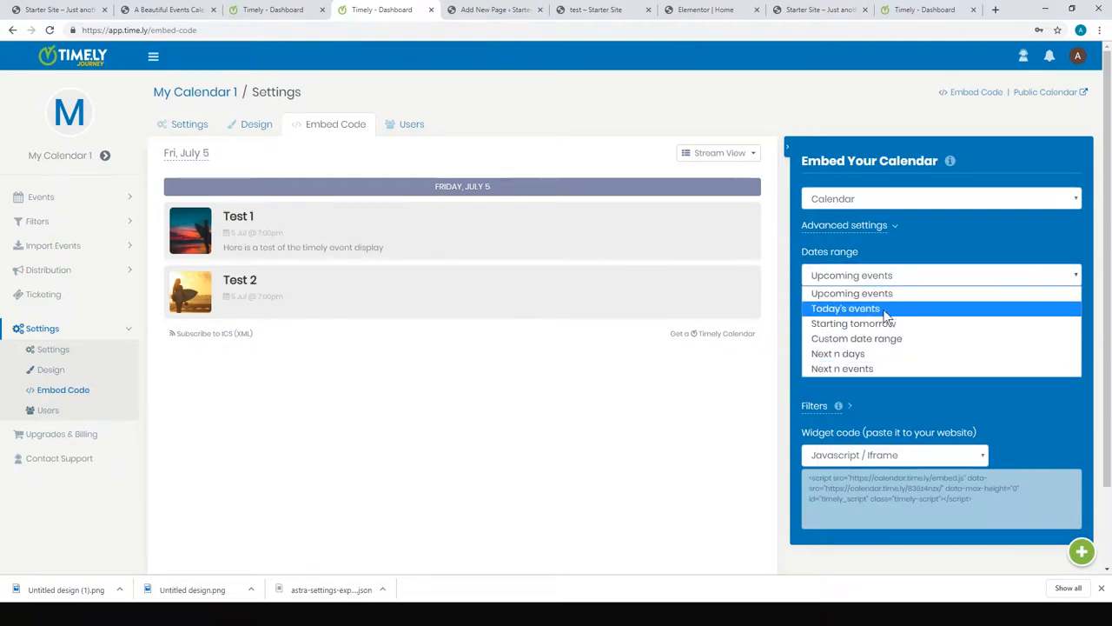
mouse_move(854, 323)
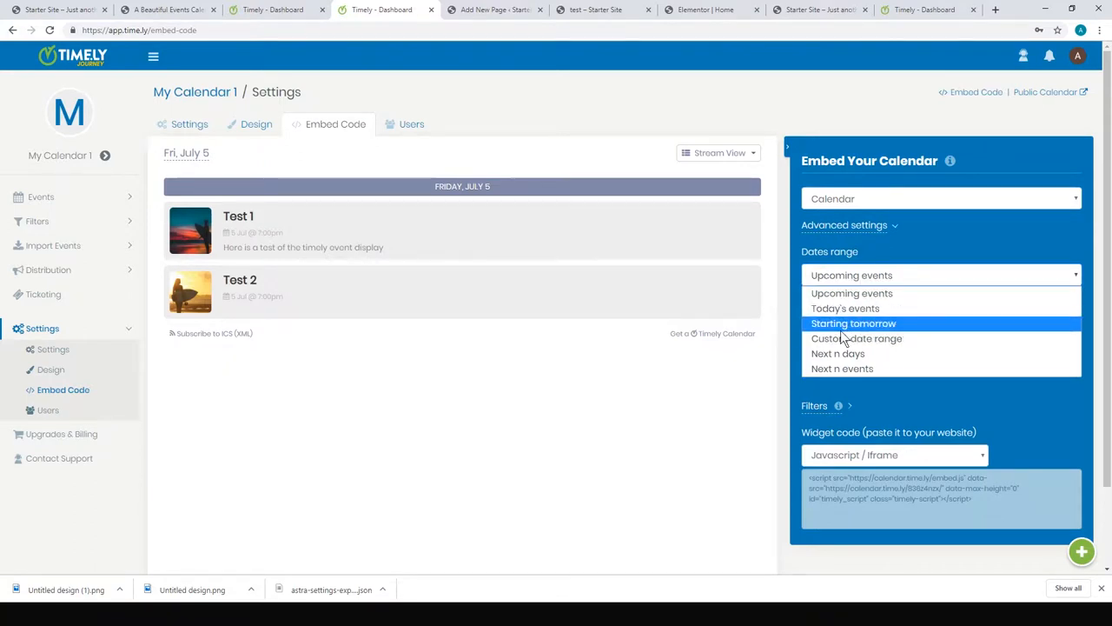
left_click(852, 293)
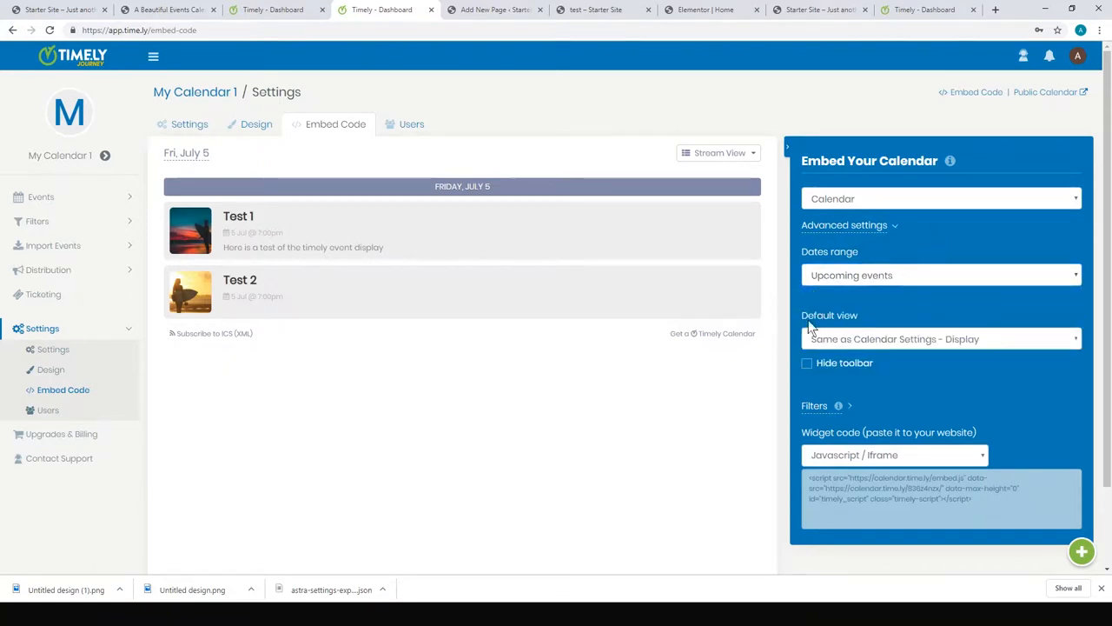
left_click(941, 339)
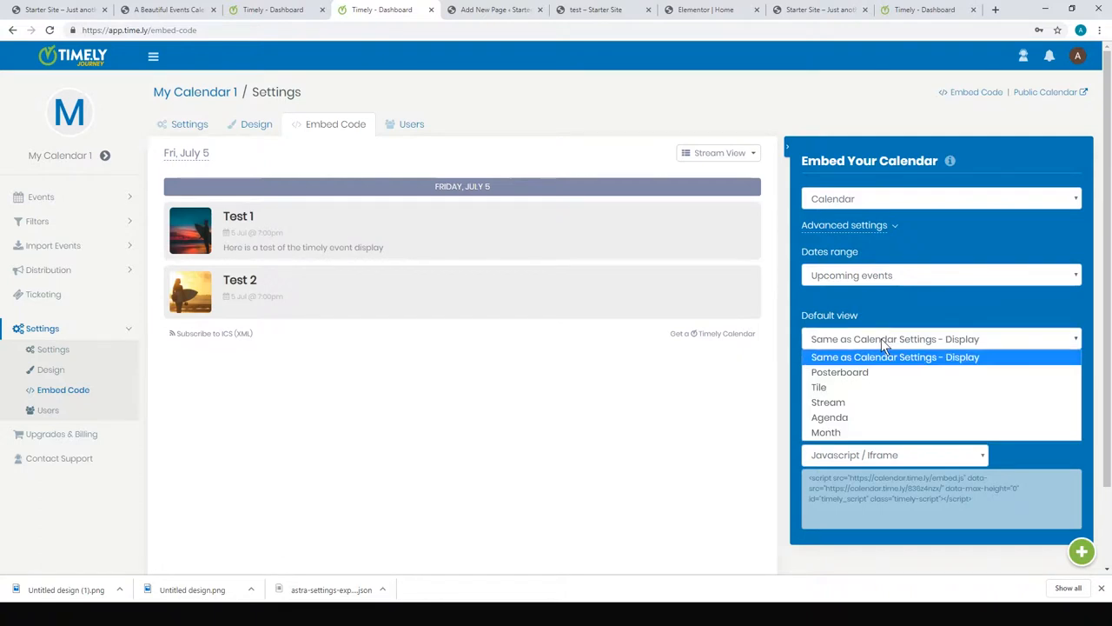
mouse_move(828, 401)
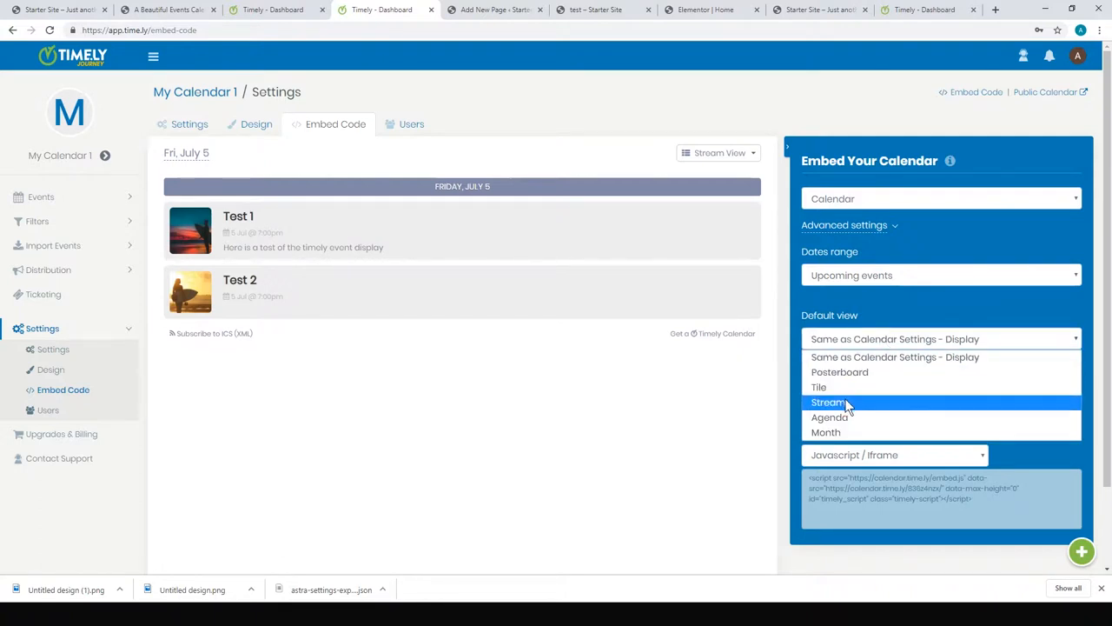
mouse_move(848, 432)
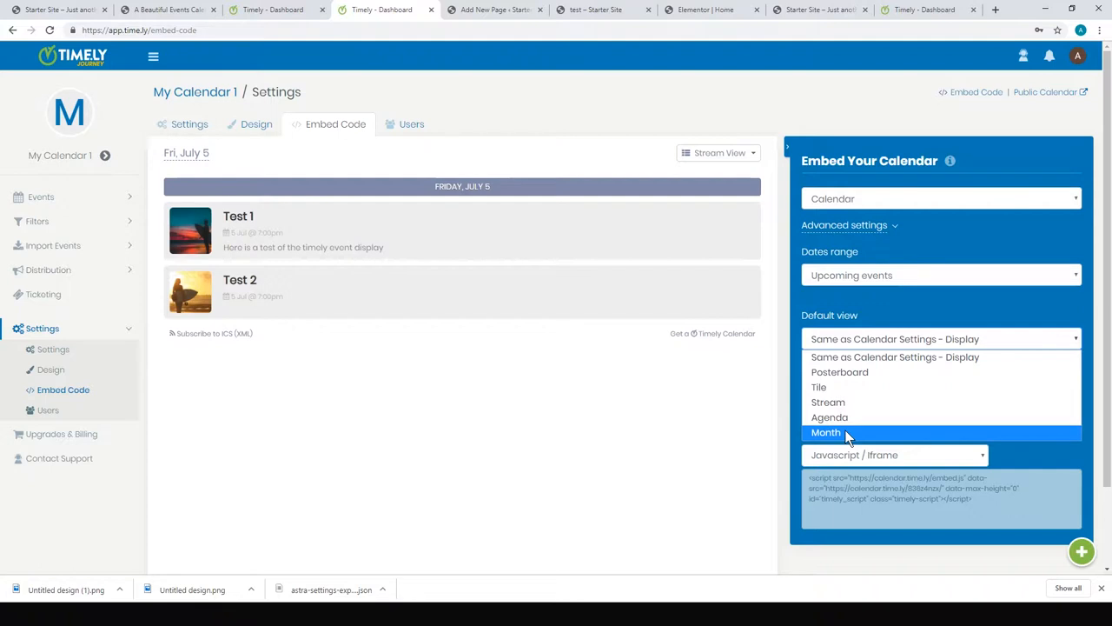
mouse_move(850, 401)
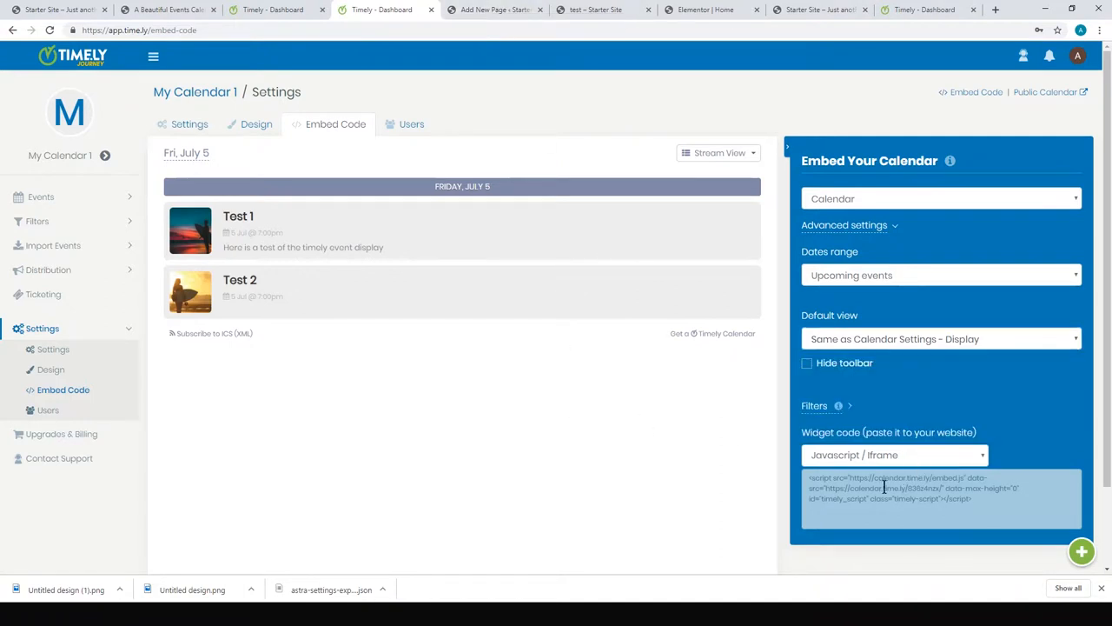
triple_click(912, 488)
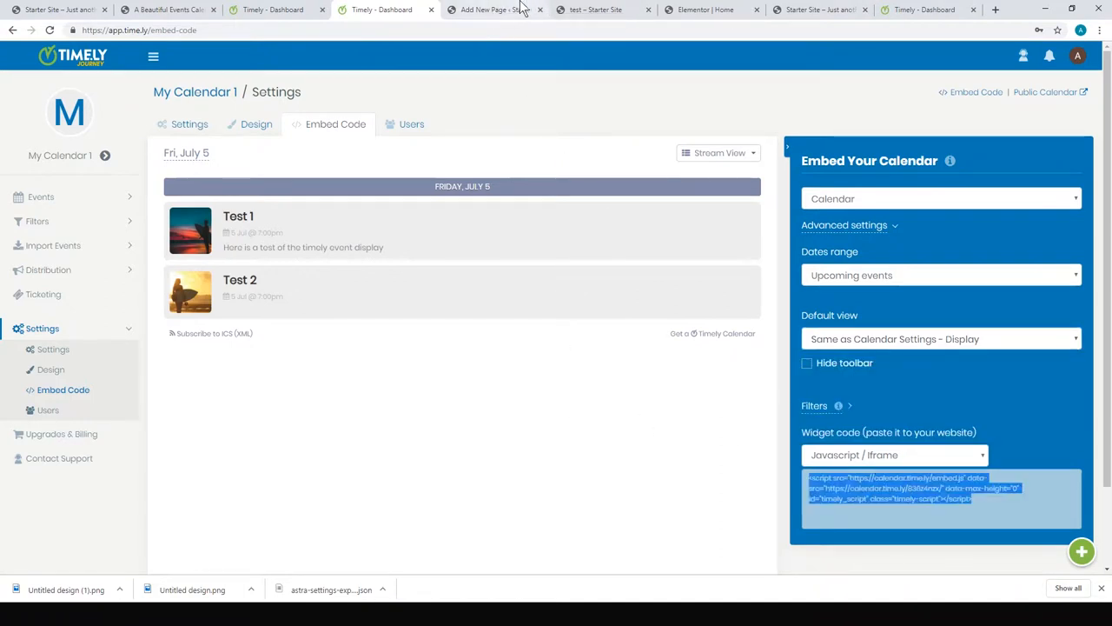
- In the test page editor, browse the block inserter for the Custom HTML block
left_click(496, 9)
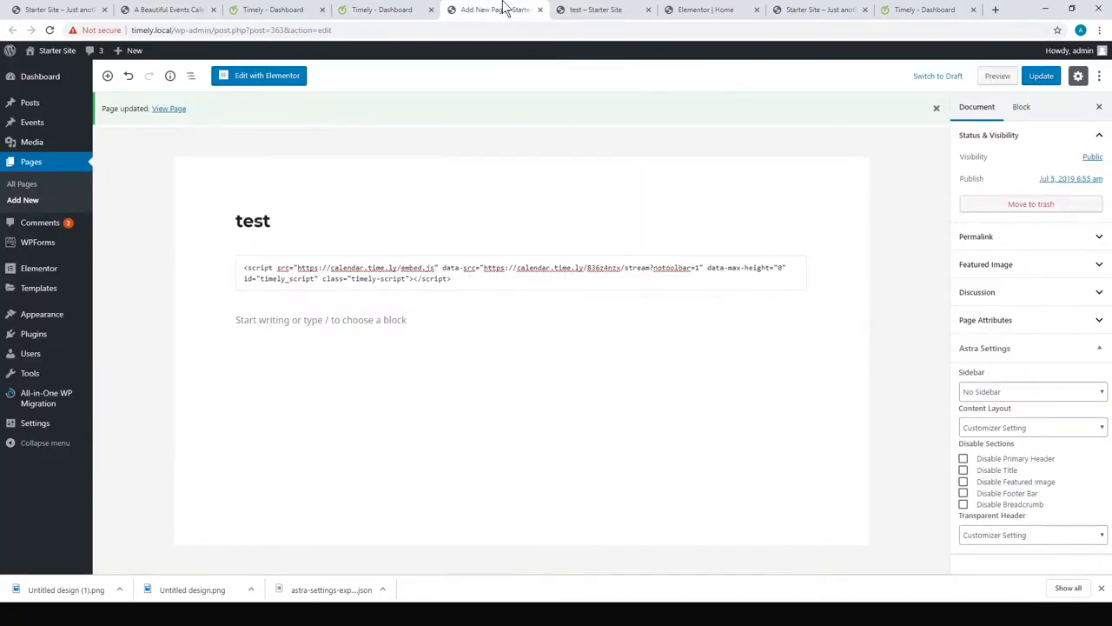
mouse_move(582, 195)
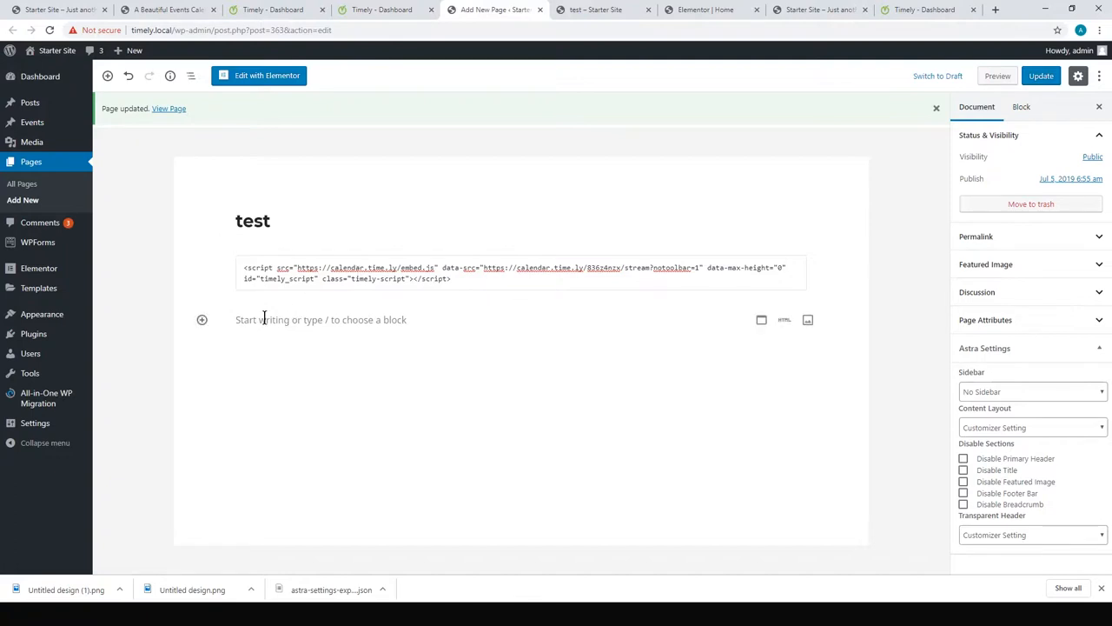
left_click(202, 319)
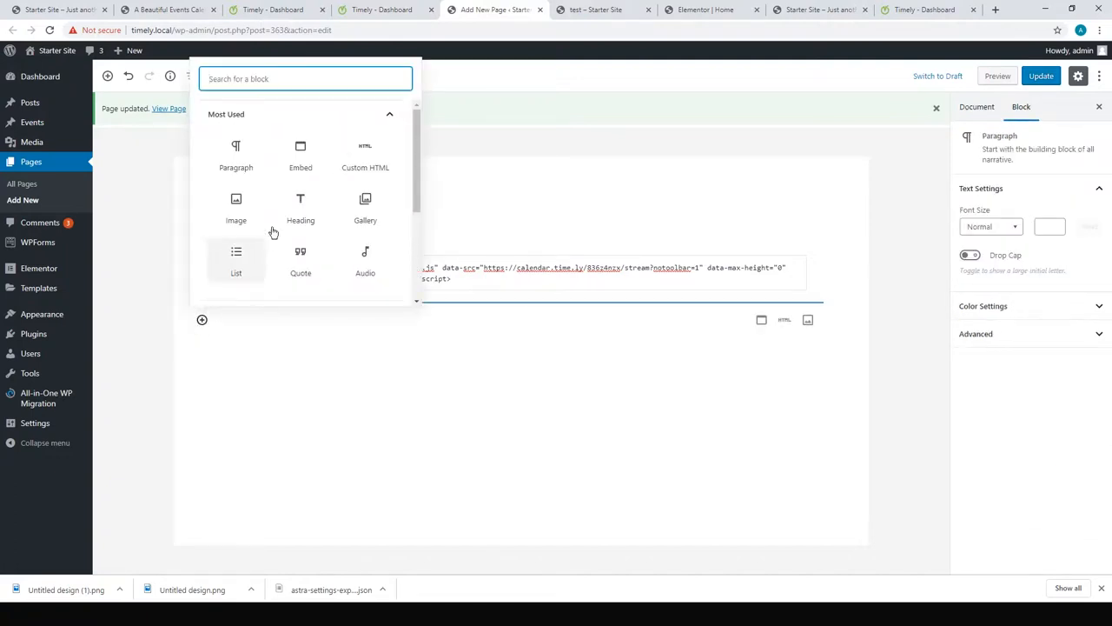
scroll("down", 3)
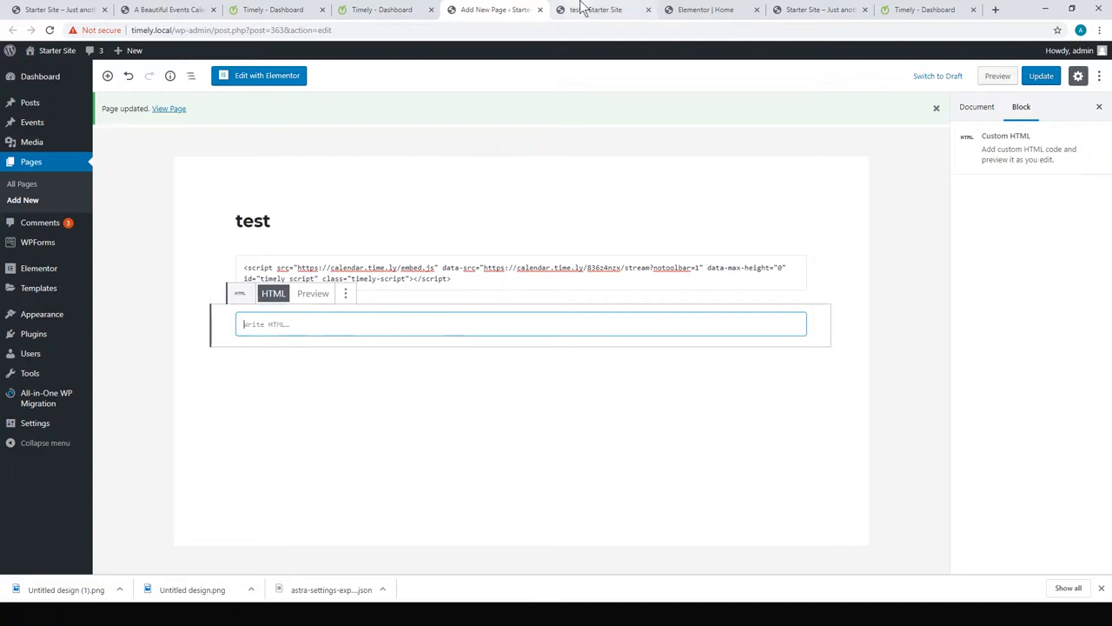
- Show the live test page with the Test 1 and Test 2 stream for July 5
left_click(603, 10)
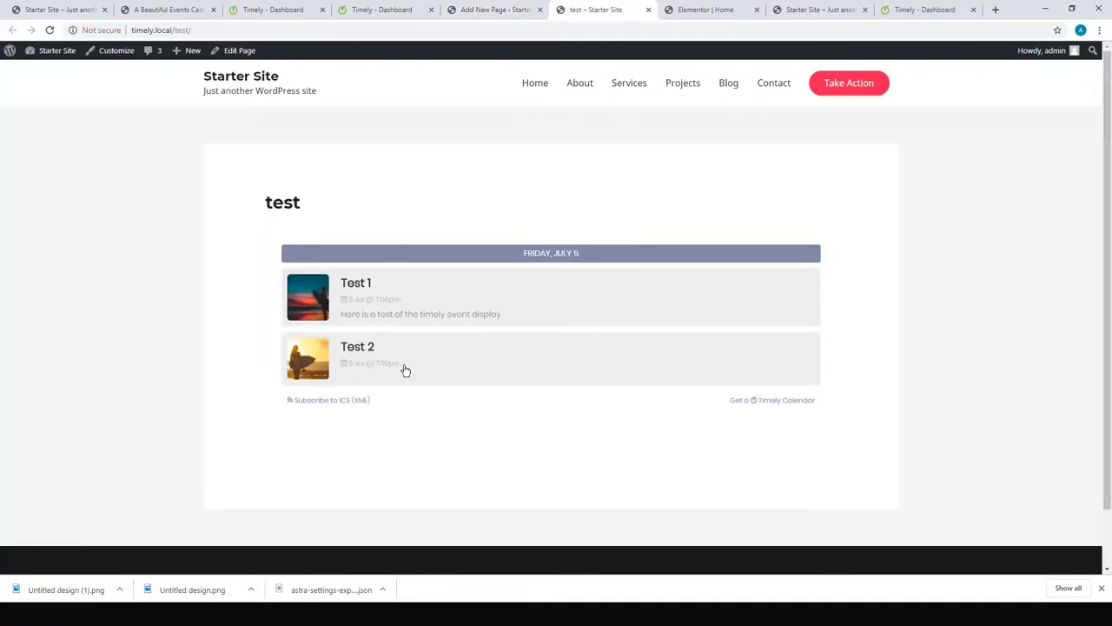
mouse_move(703, 320)
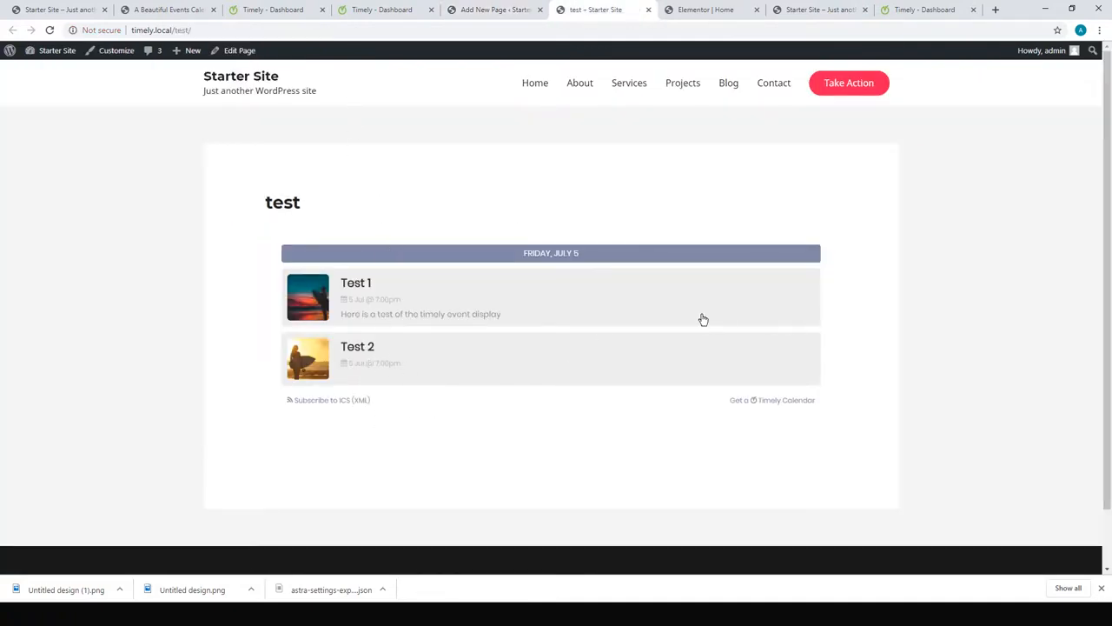
mouse_move(559, 325)
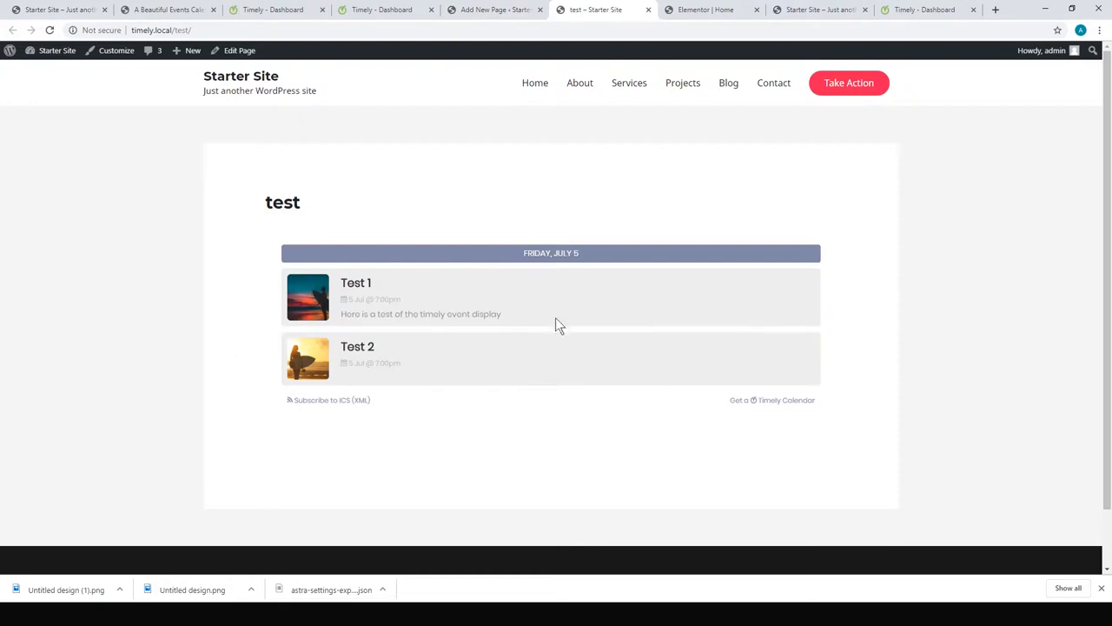
mouse_move(508, 364)
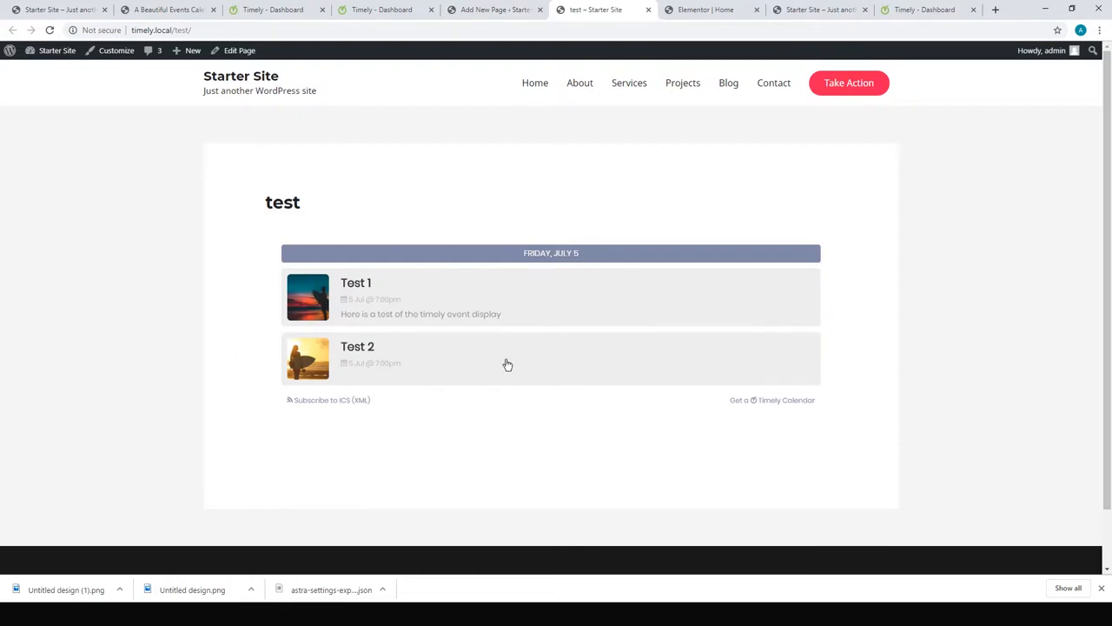
left_click(704, 10)
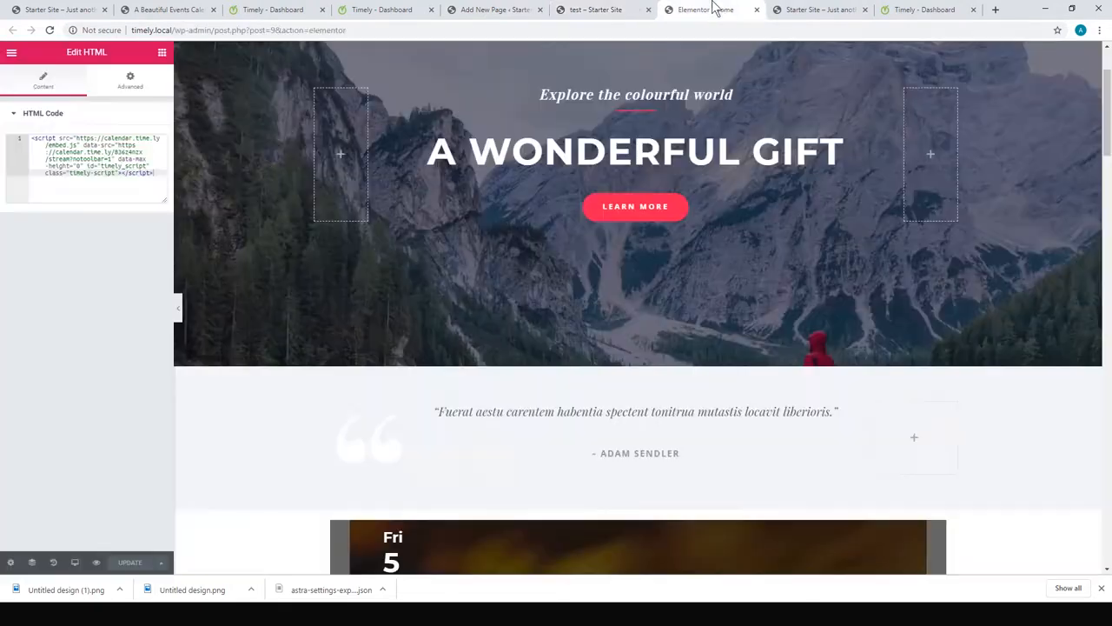
left_click(821, 10)
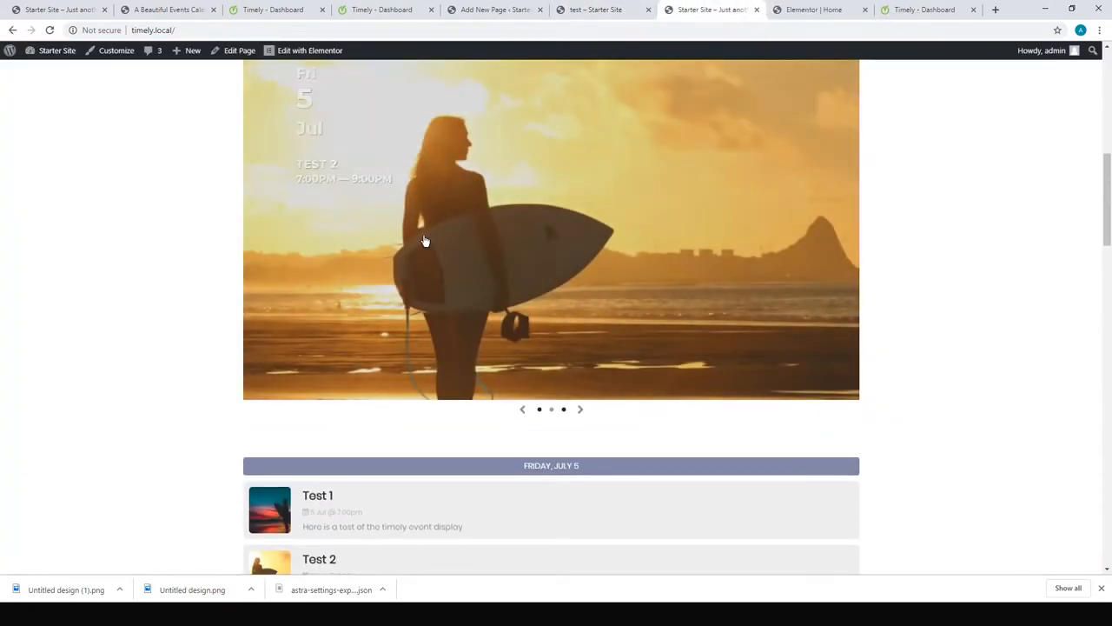
scroll("down", 3)
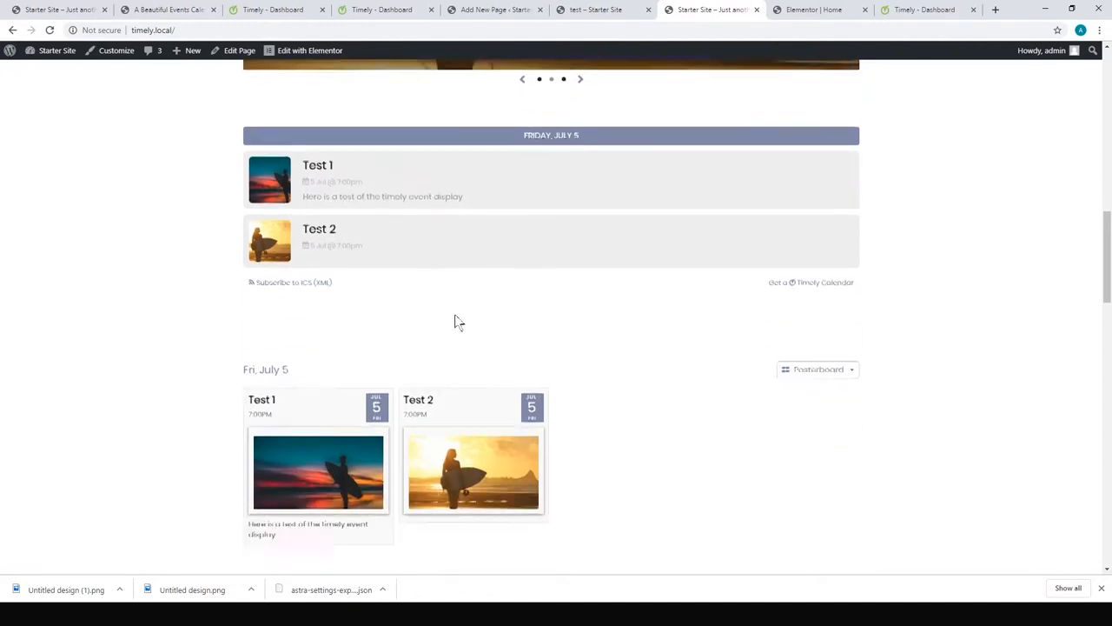
scroll("down", 3)
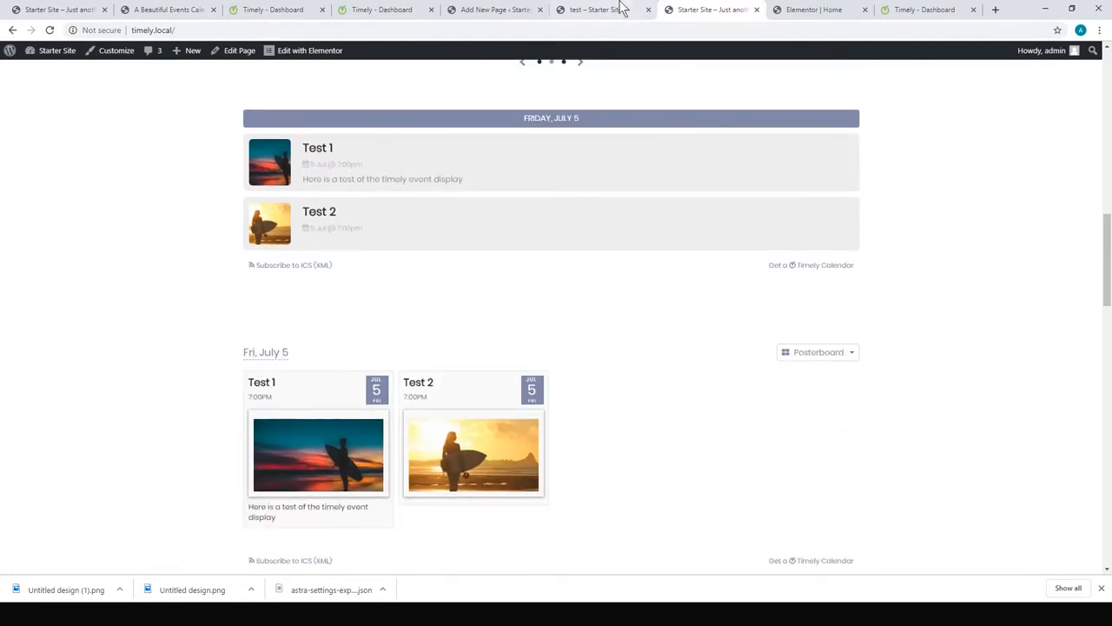
left_click(604, 10)
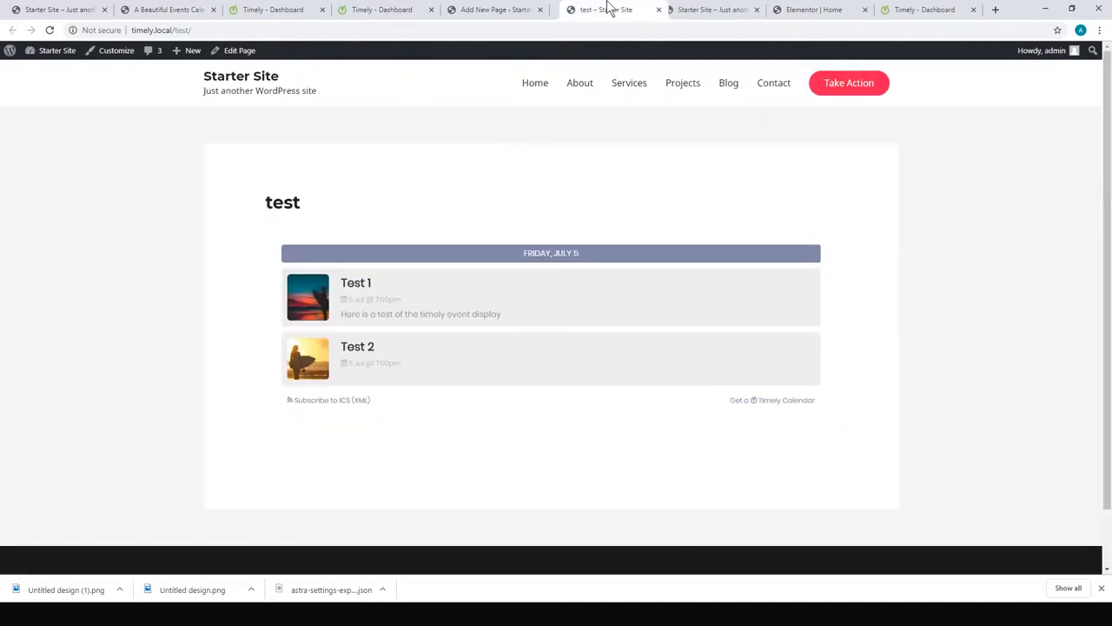
- Return to the Elementor home page and scroll to the Timely stream widget preview
left_click(704, 10)
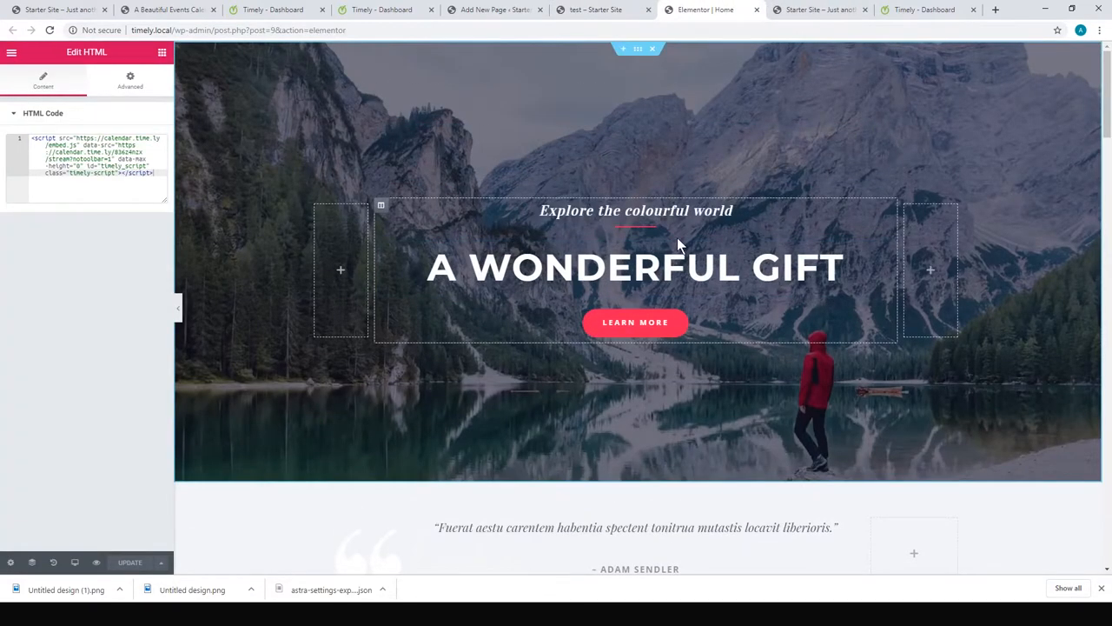
scroll("down", 3)
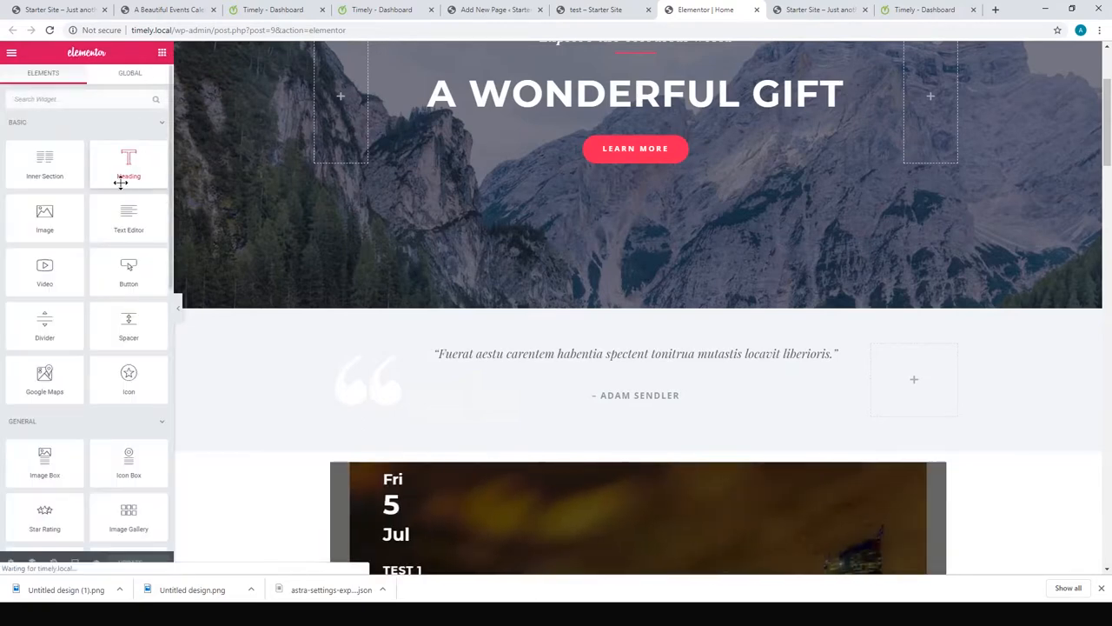
scroll("down", 3)
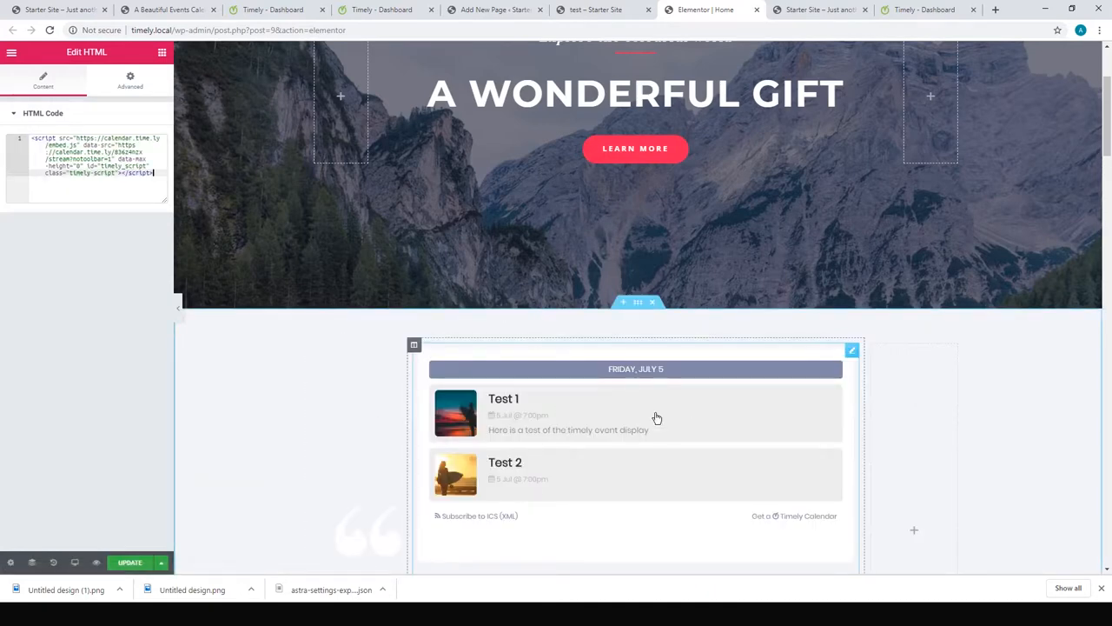
mouse_move(532, 470)
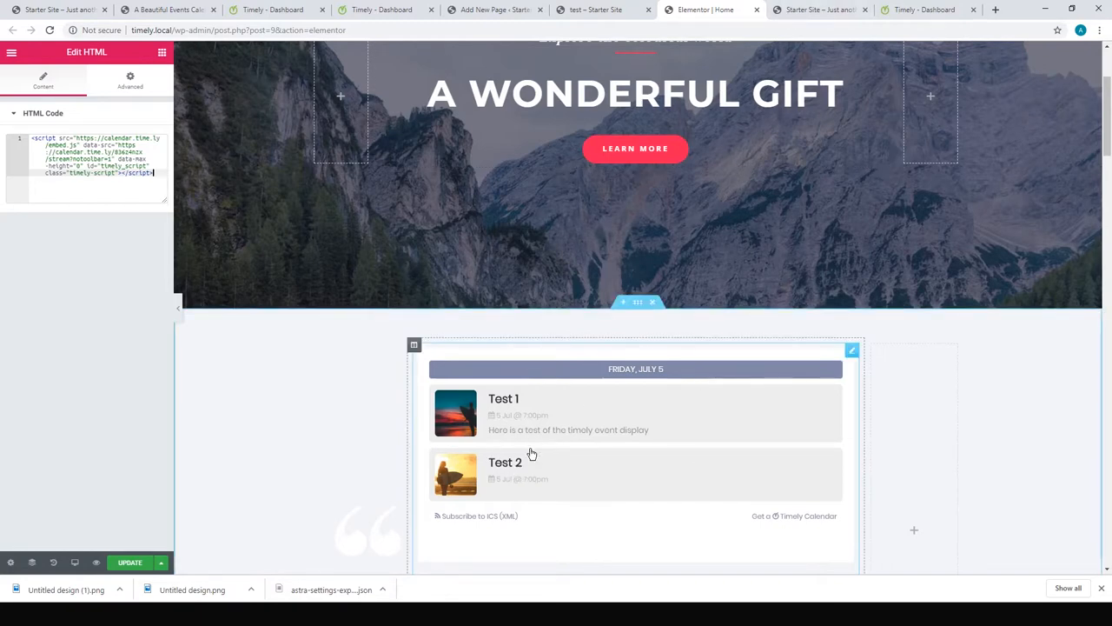
mouse_move(537, 438)
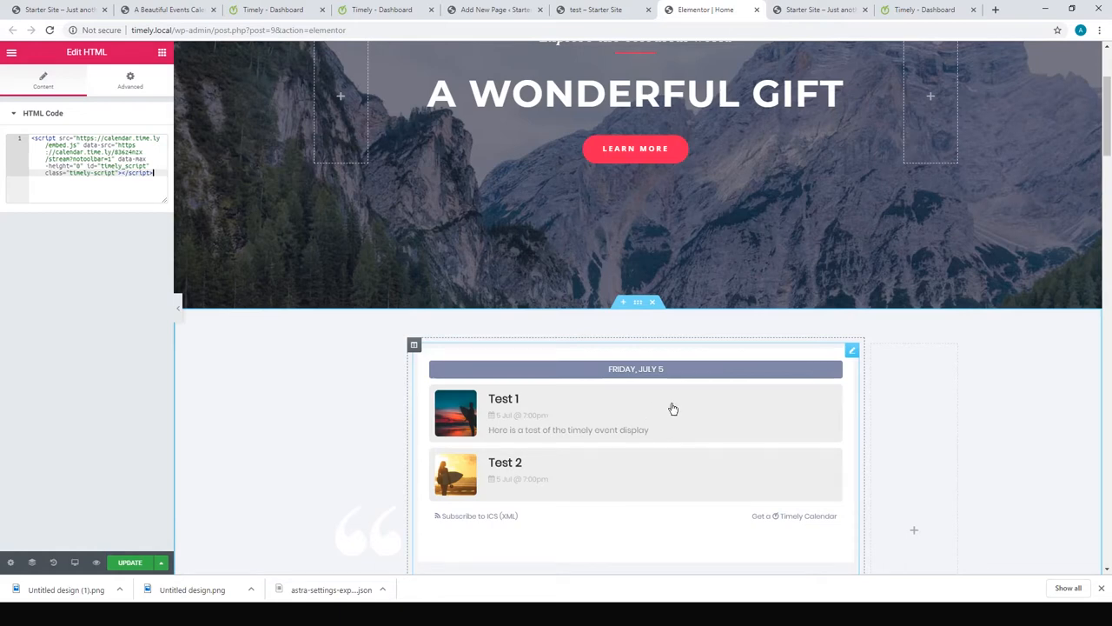
mouse_move(773, 71)
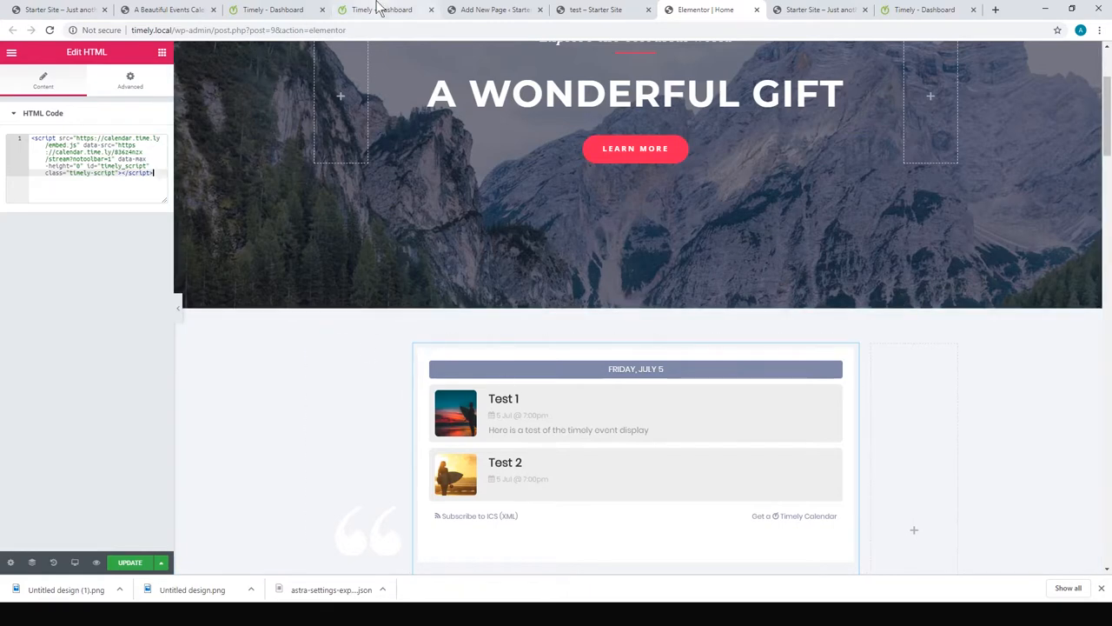
- Glance at the Timely embed code, then scroll through the live home page calendars
left_click(382, 9)
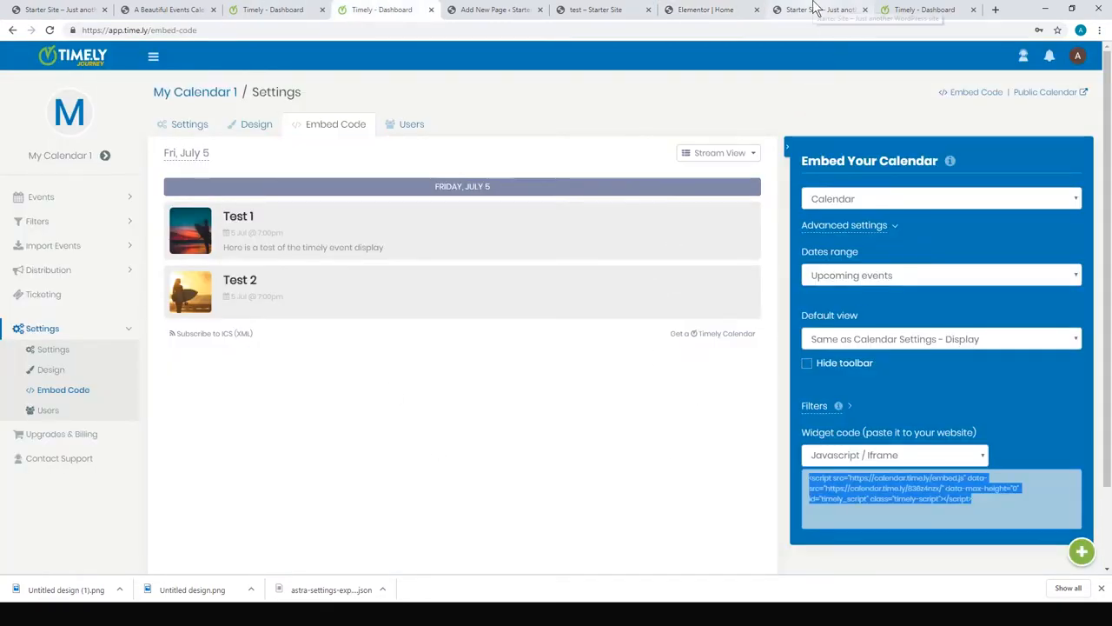
left_click(820, 9)
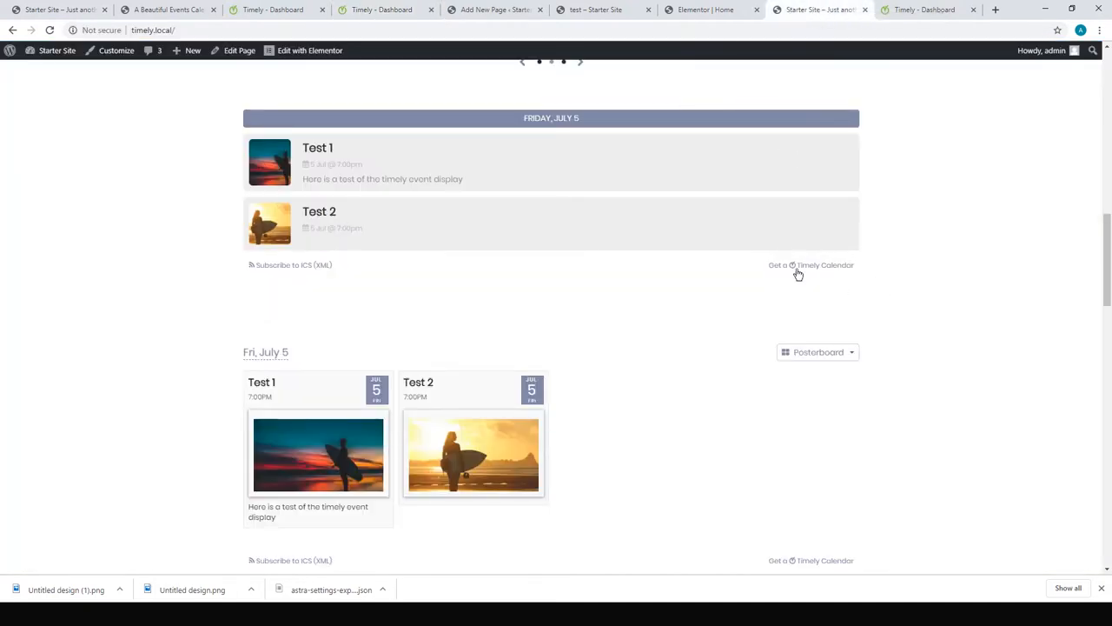
mouse_move(797, 280)
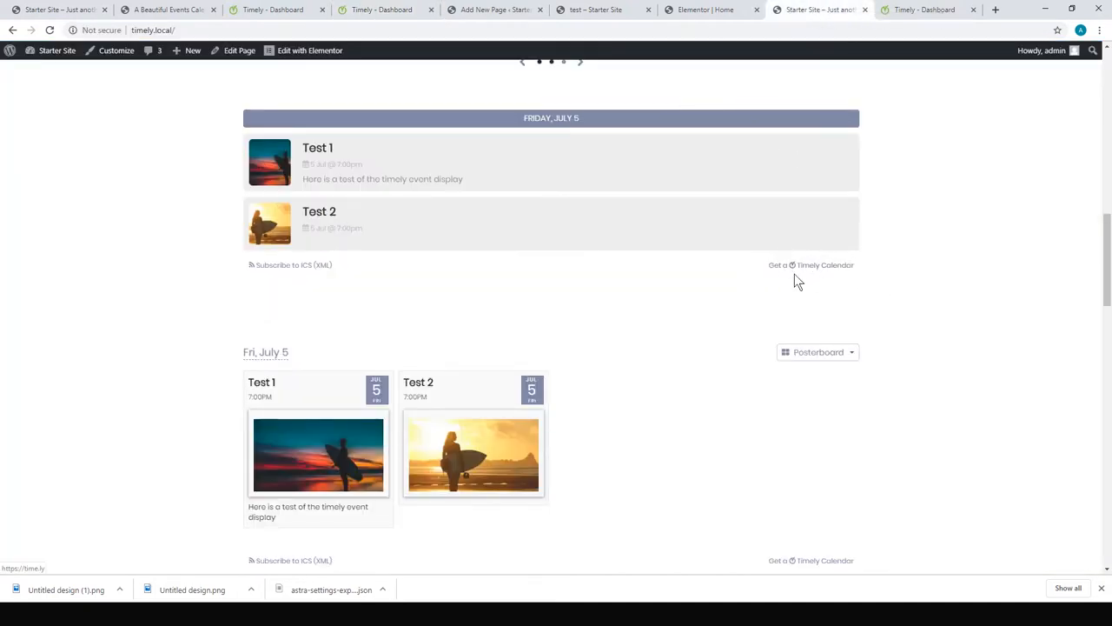
scroll("down", 3)
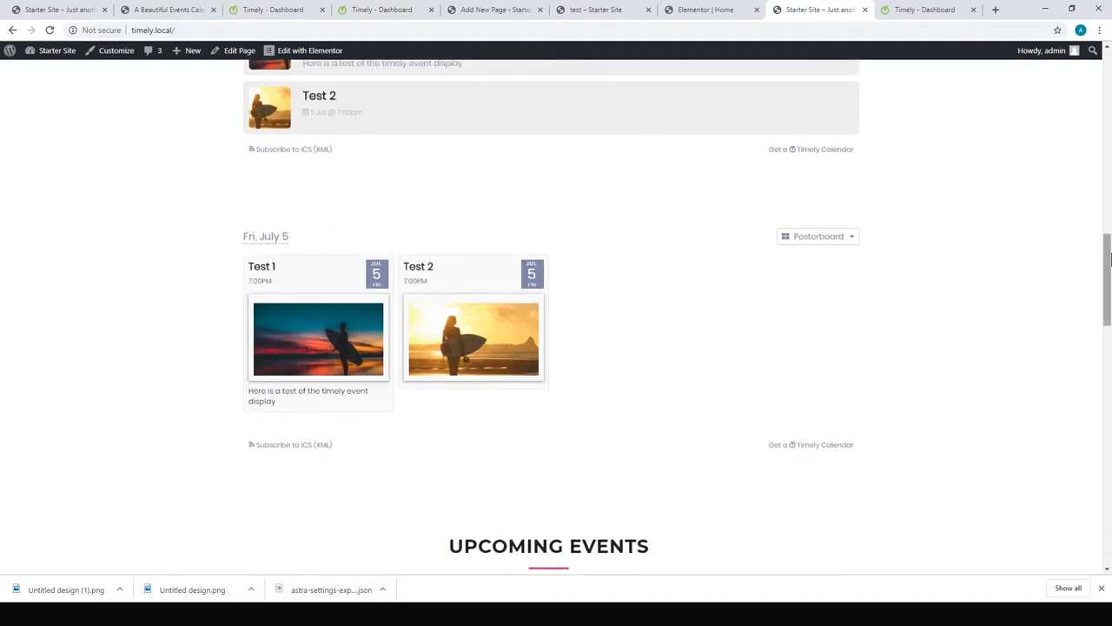
scroll("up", 3)
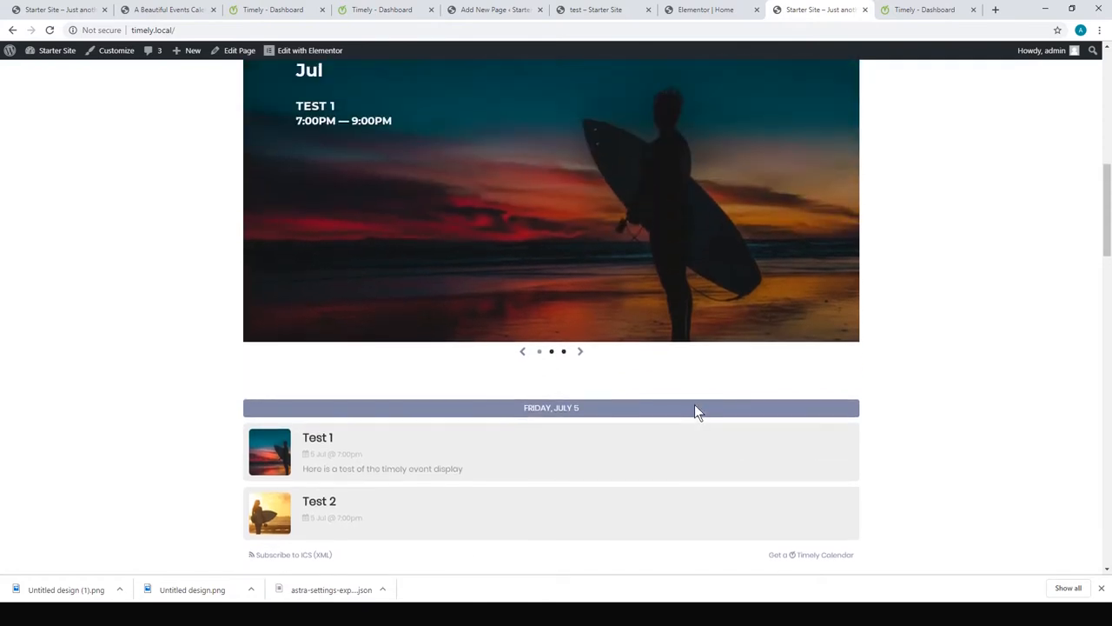
scroll("down", 3)
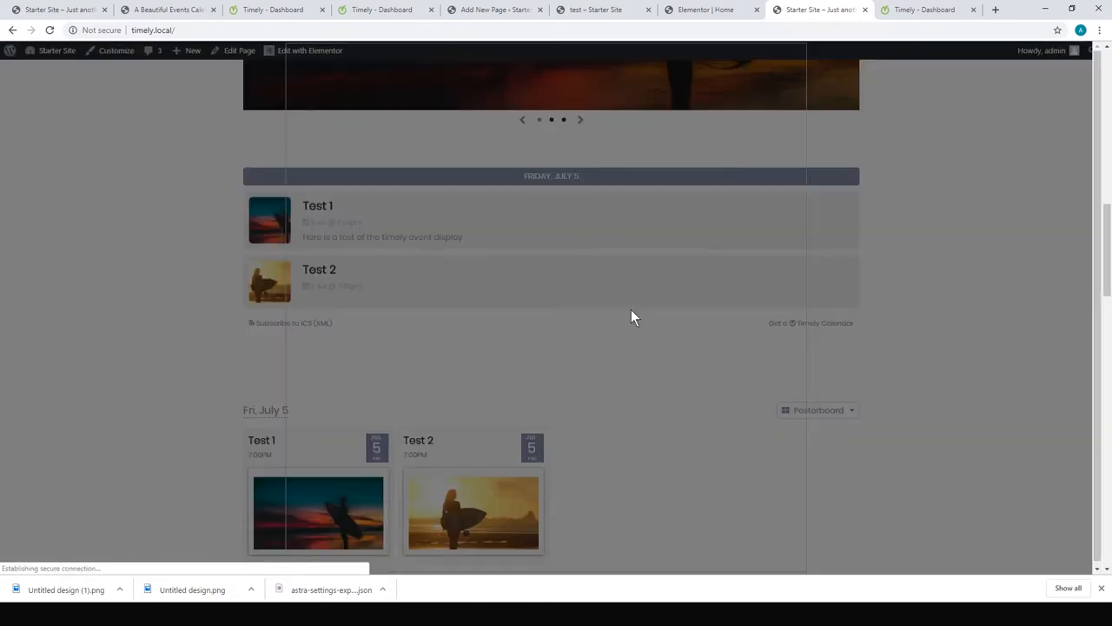
- Open and close the Test 2 event details in the slider, then return to Timely
left_click(319, 268)
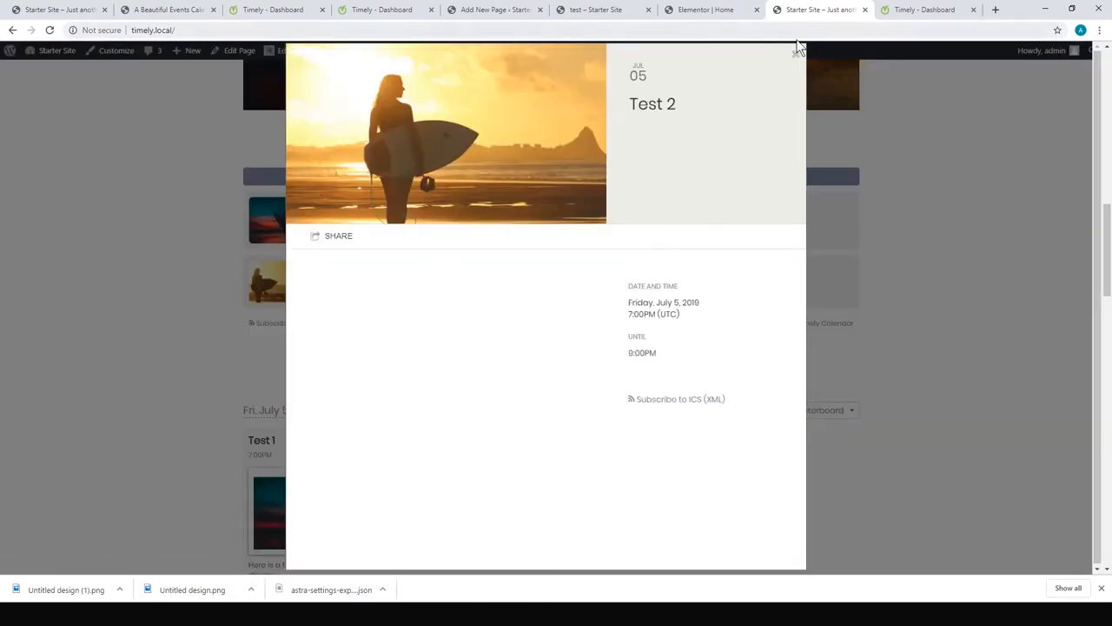
left_click(796, 49)
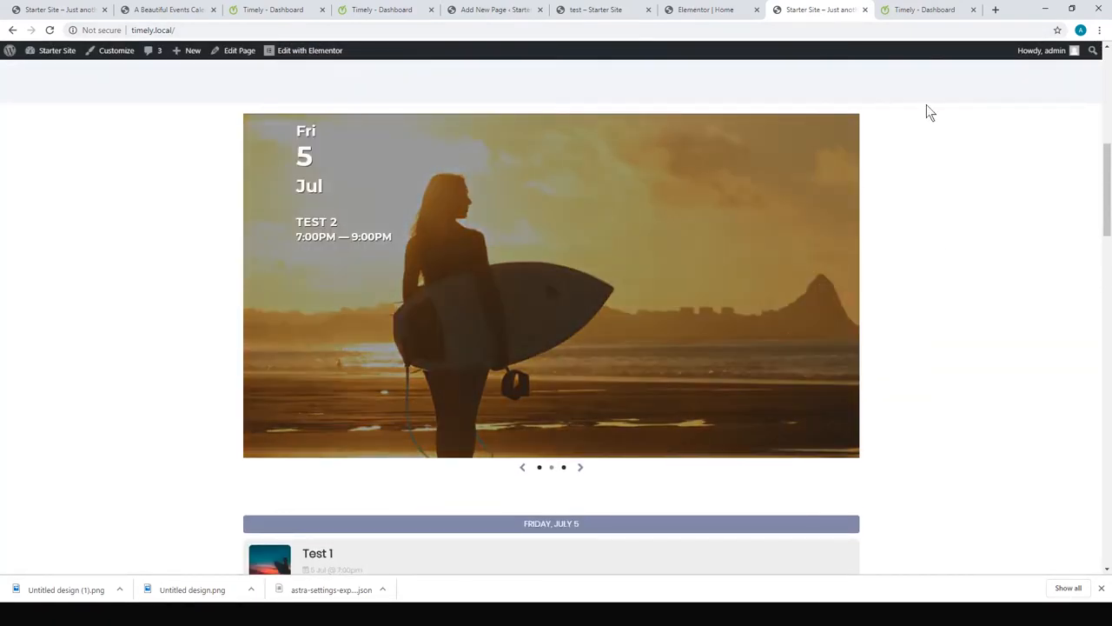
left_click(925, 9)
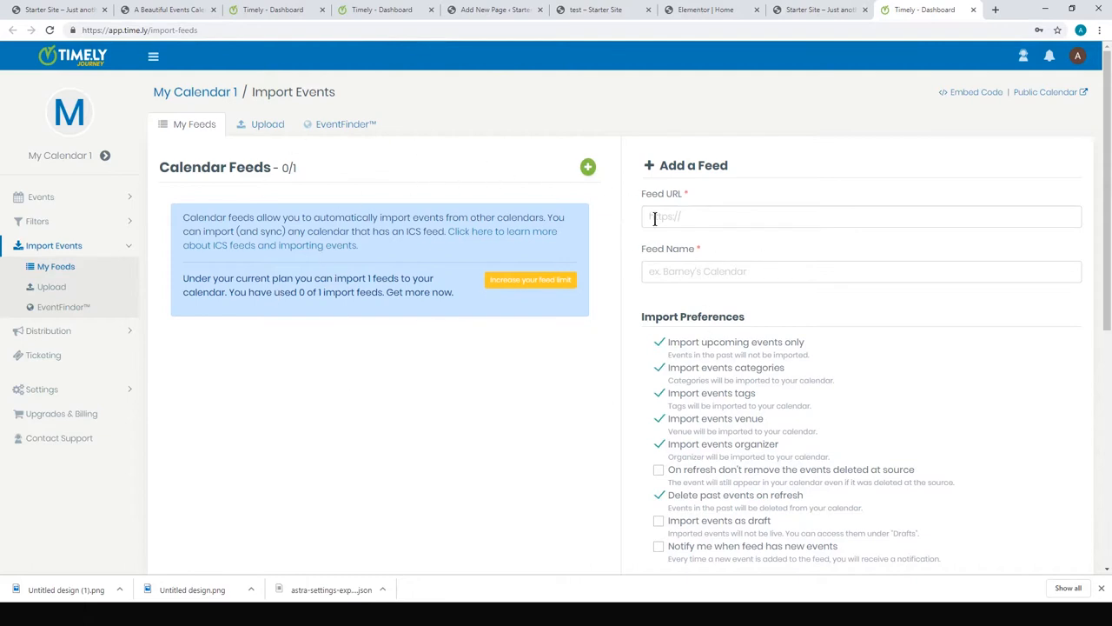
mouse_move(603, 224)
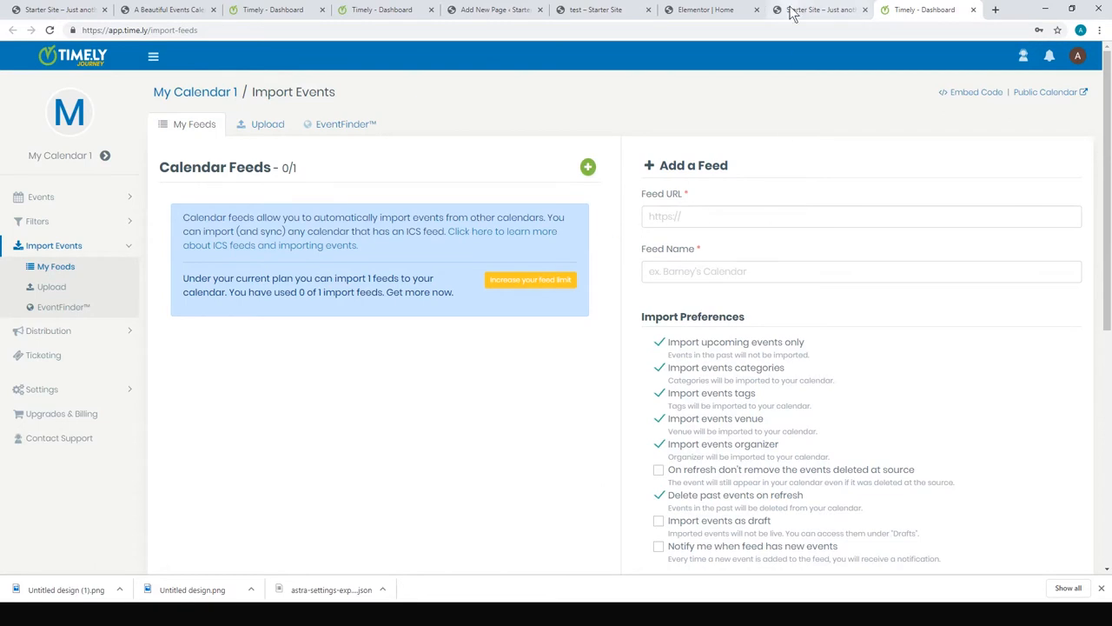
mouse_move(712, 10)
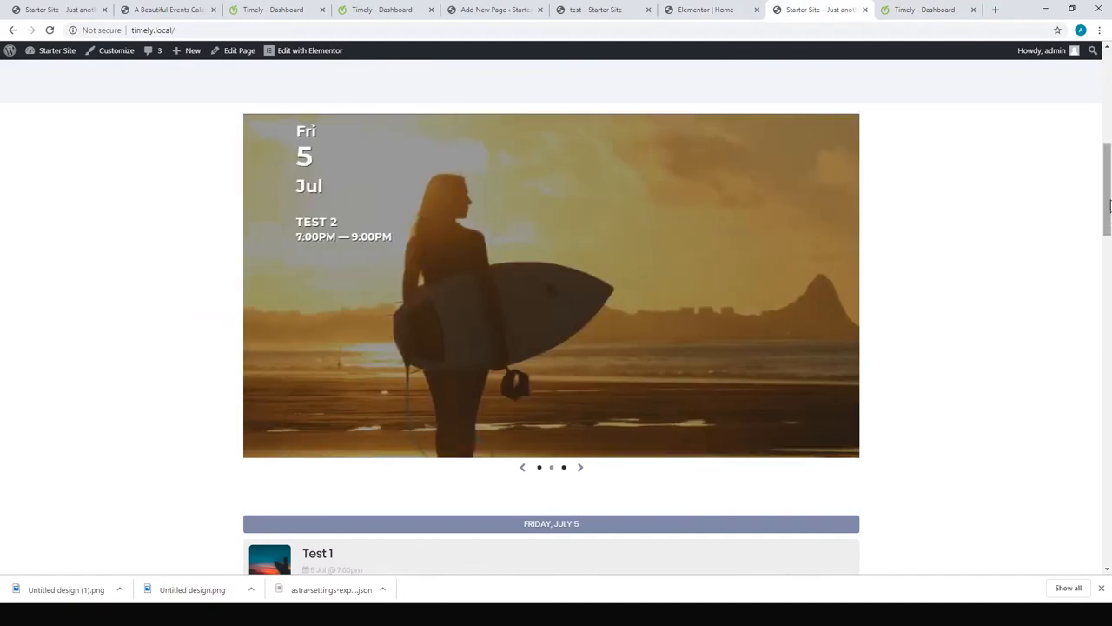
- Scroll the live home page through the slider, stream and posterboard views of Test 1 and Test 2
scroll("down", 3)
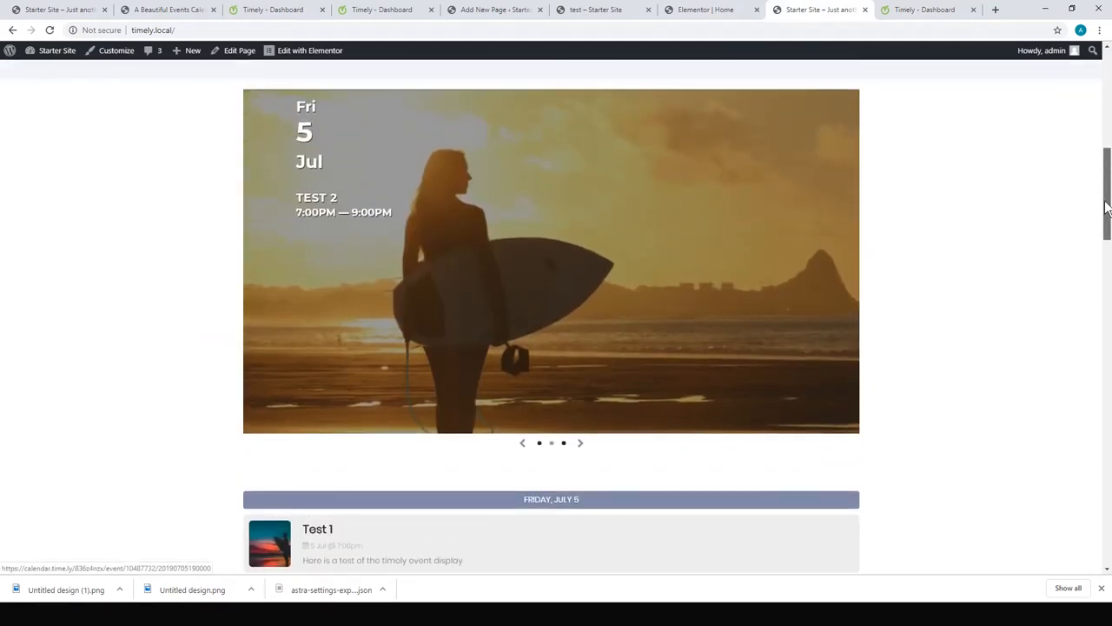
scroll("down", 3)
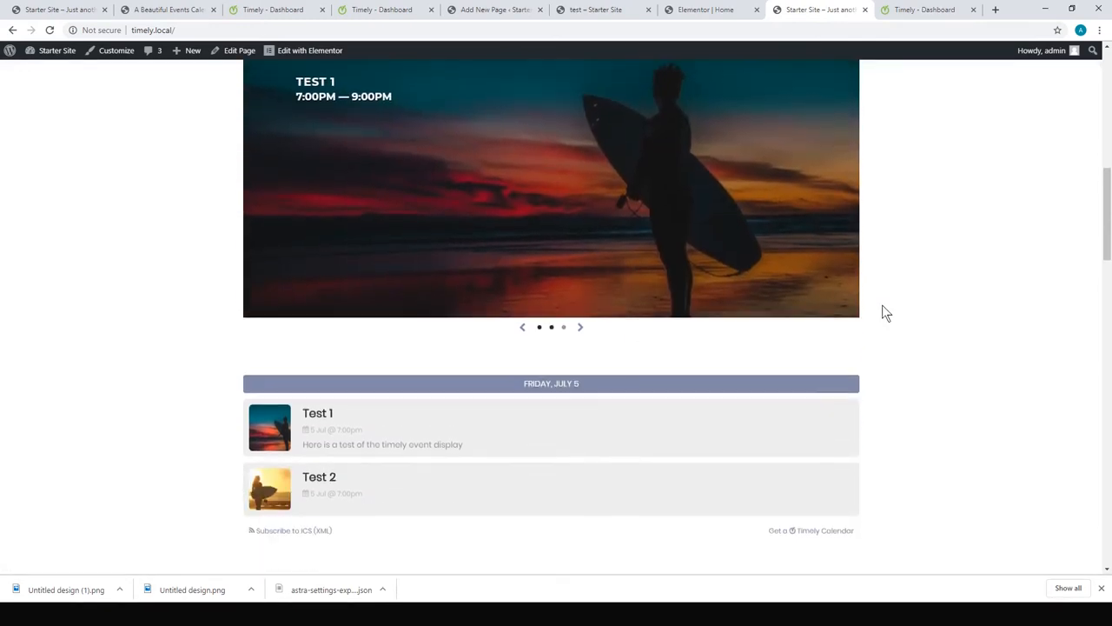
scroll("down", 3)
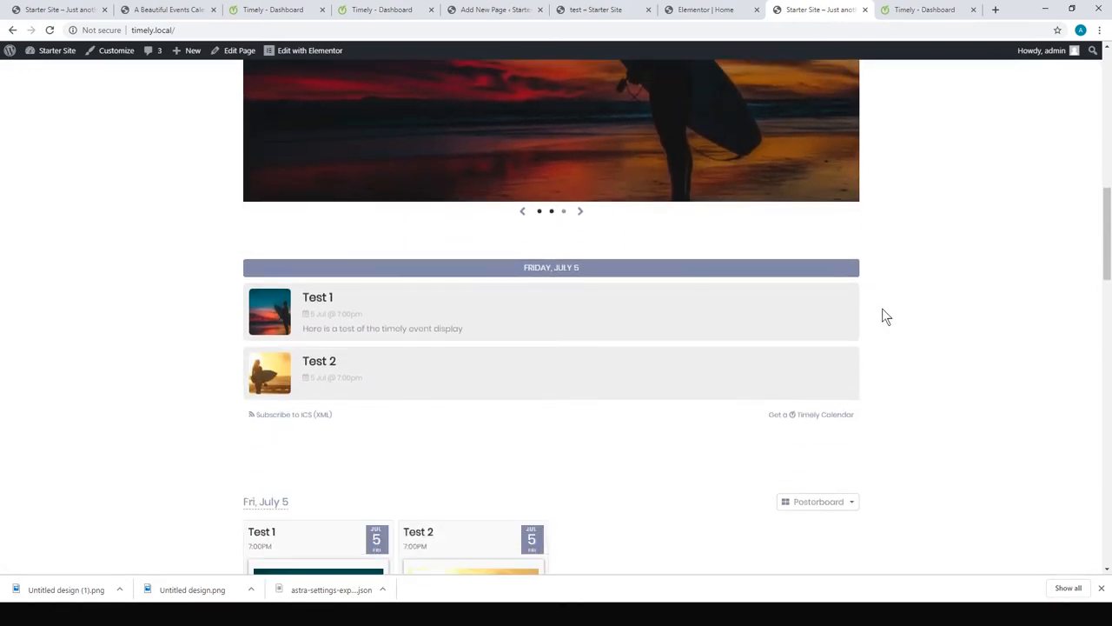
scroll("down", 3)
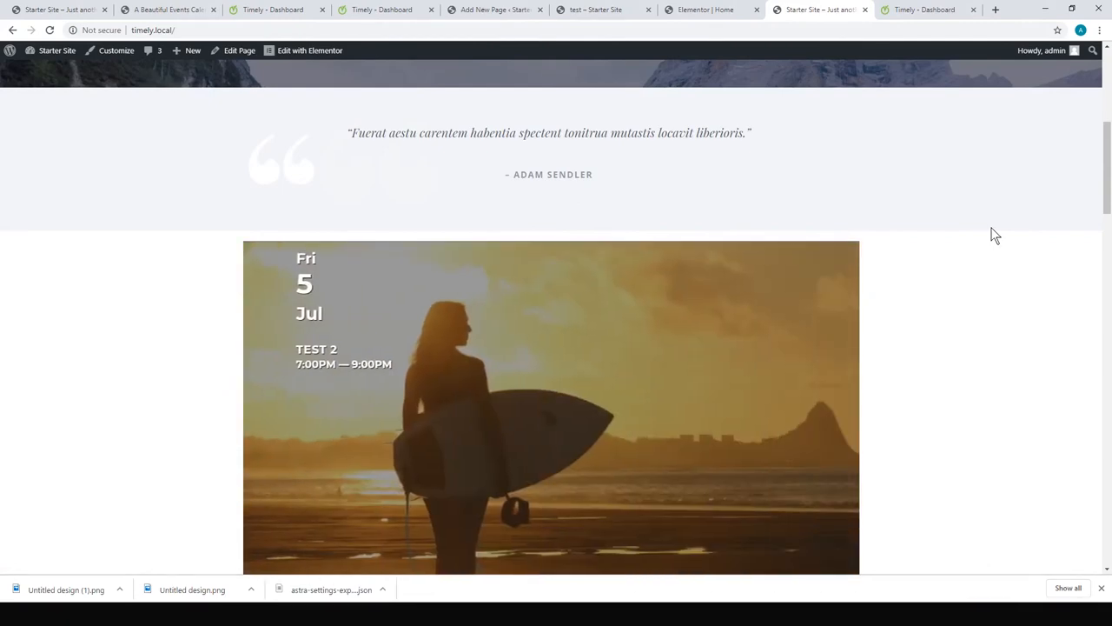
scroll("down", 3)
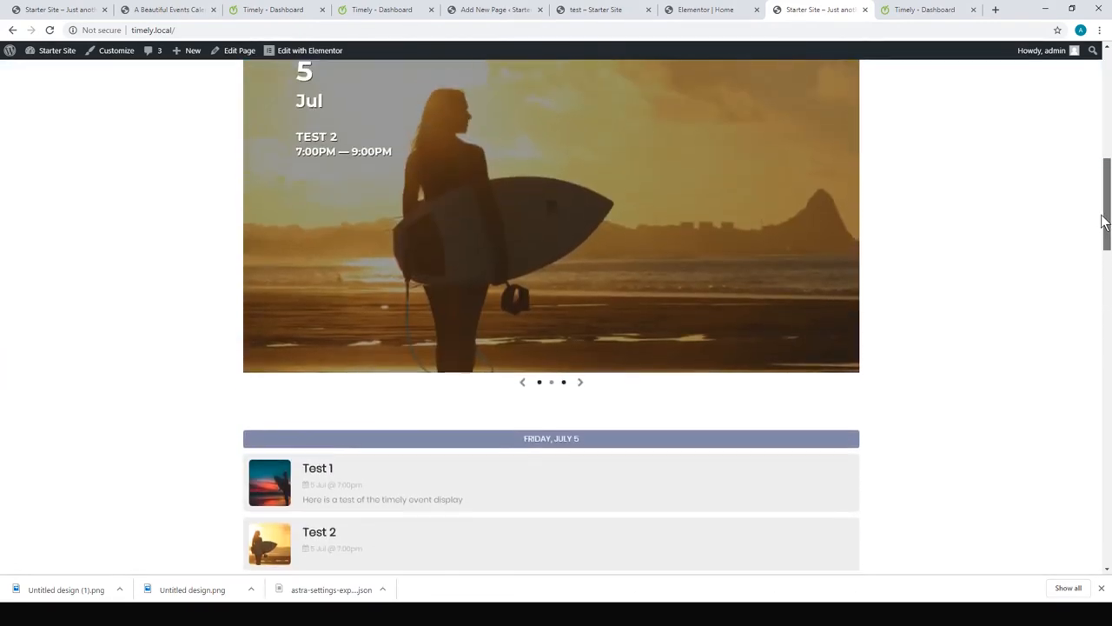
scroll("down", 3)
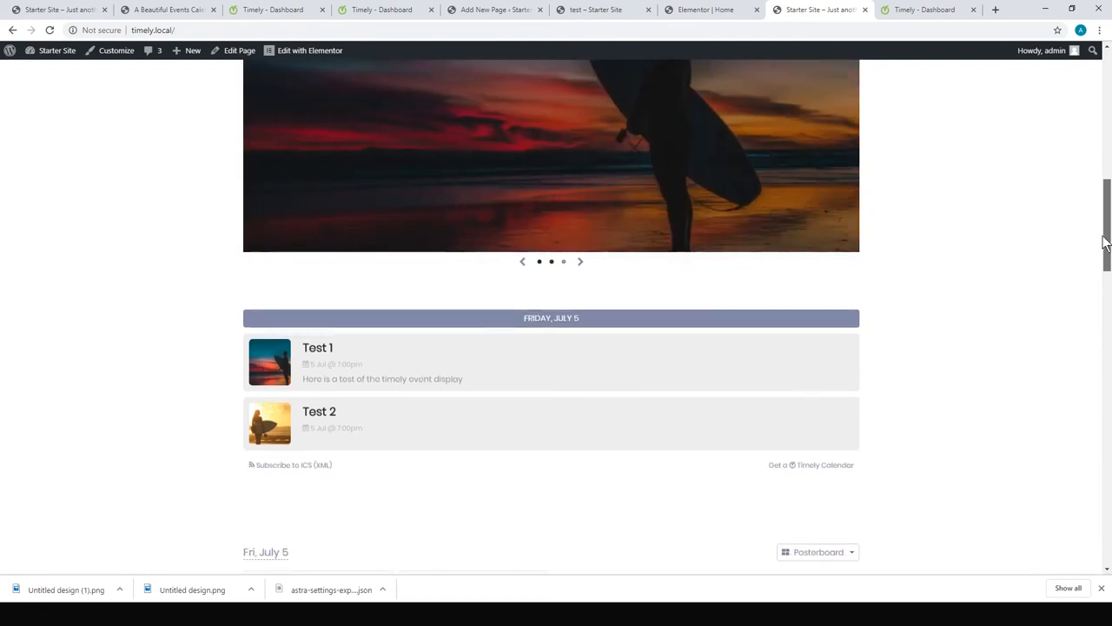
scroll("down", 3)
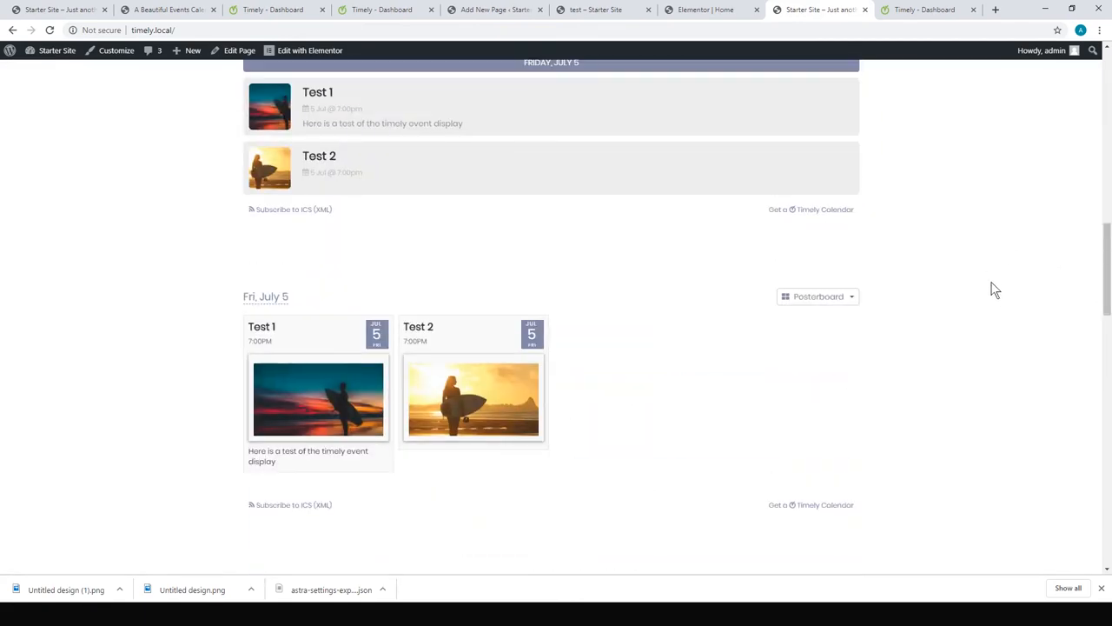
mouse_move(645, 341)
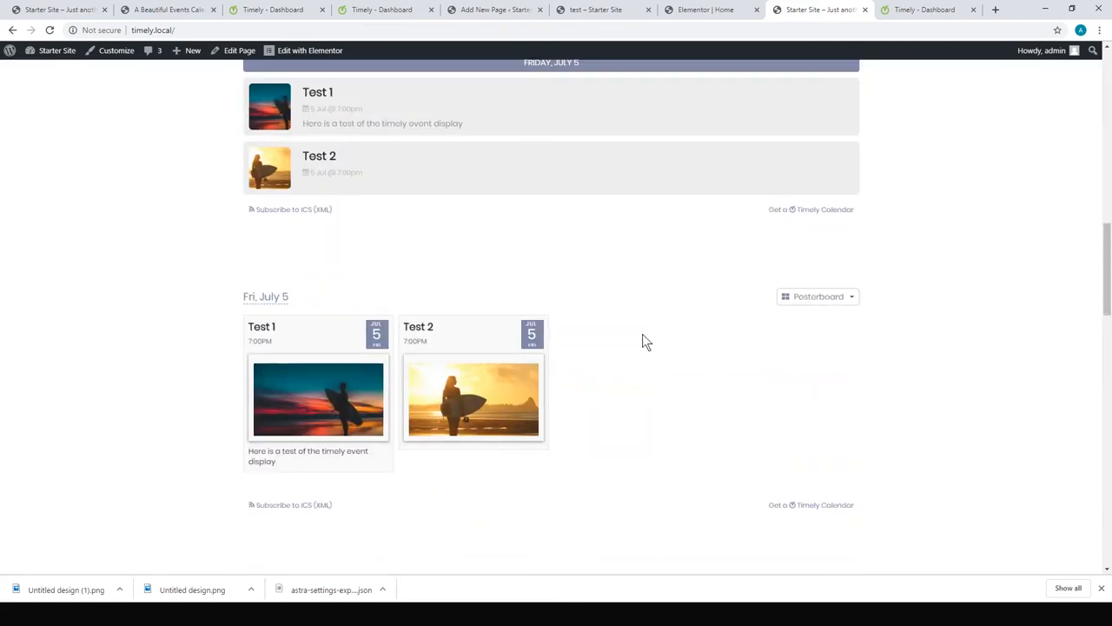